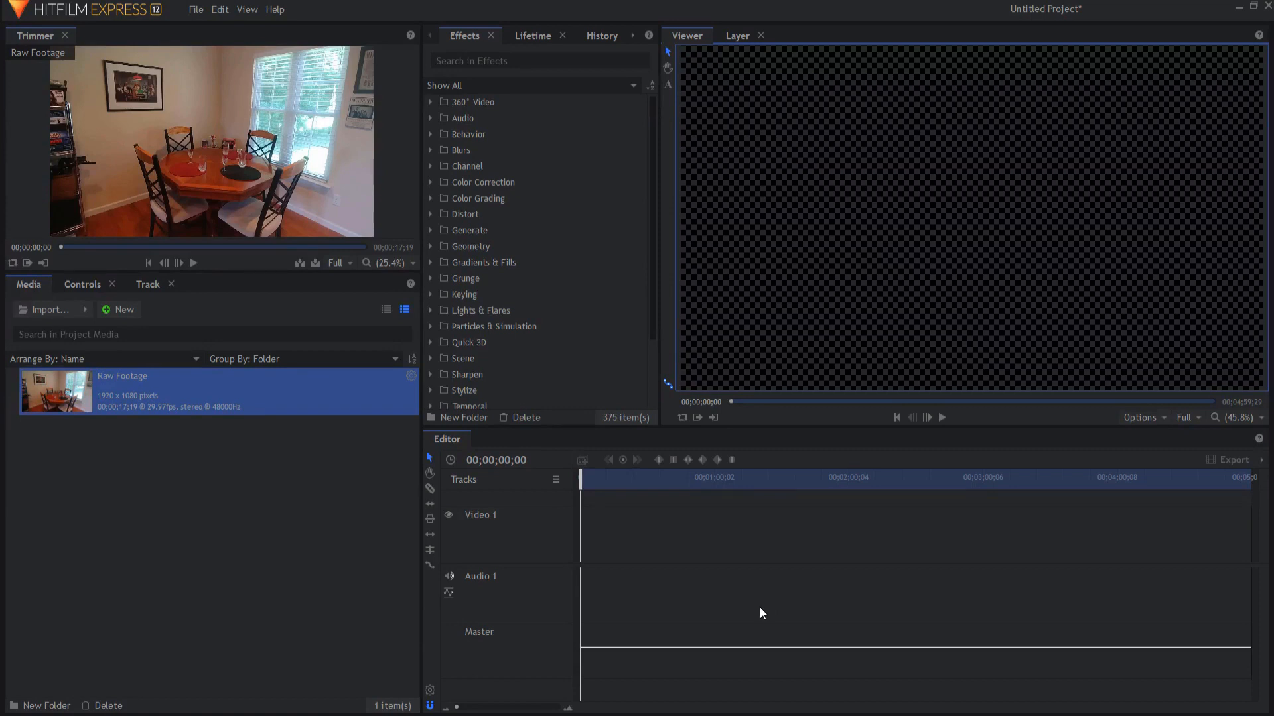
mouse_move(144, 399)
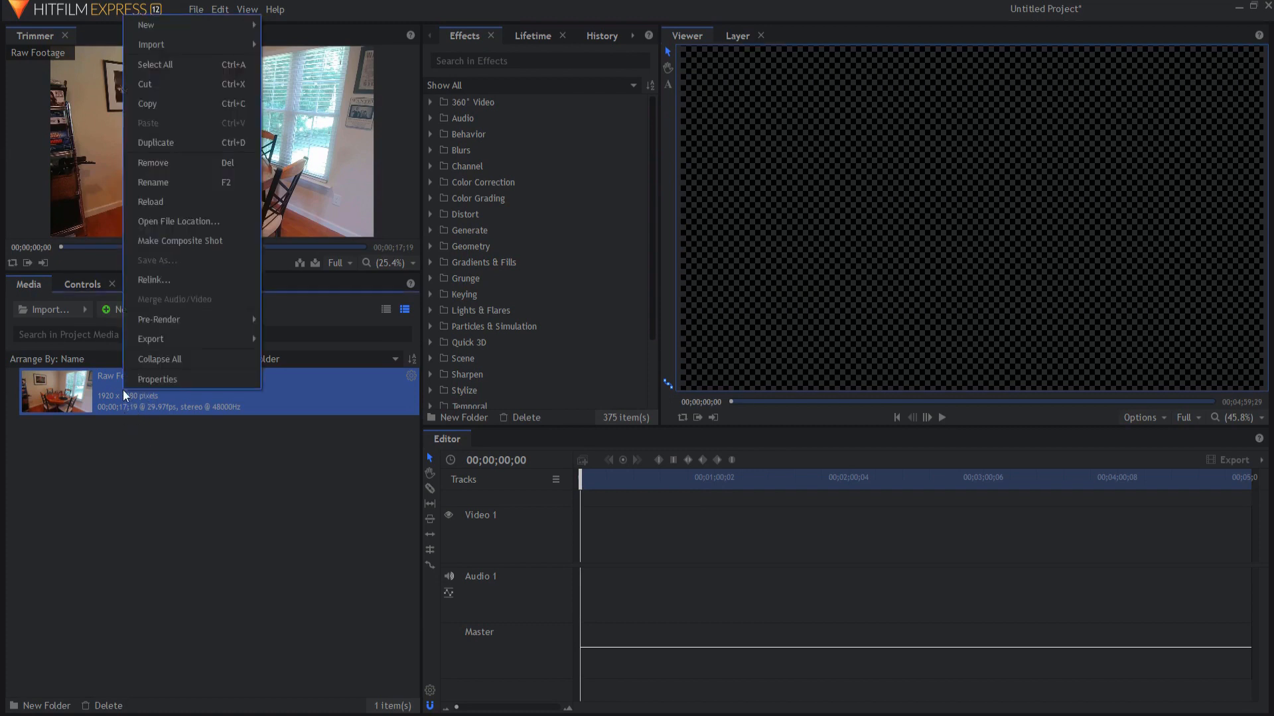
mouse_move(174, 299)
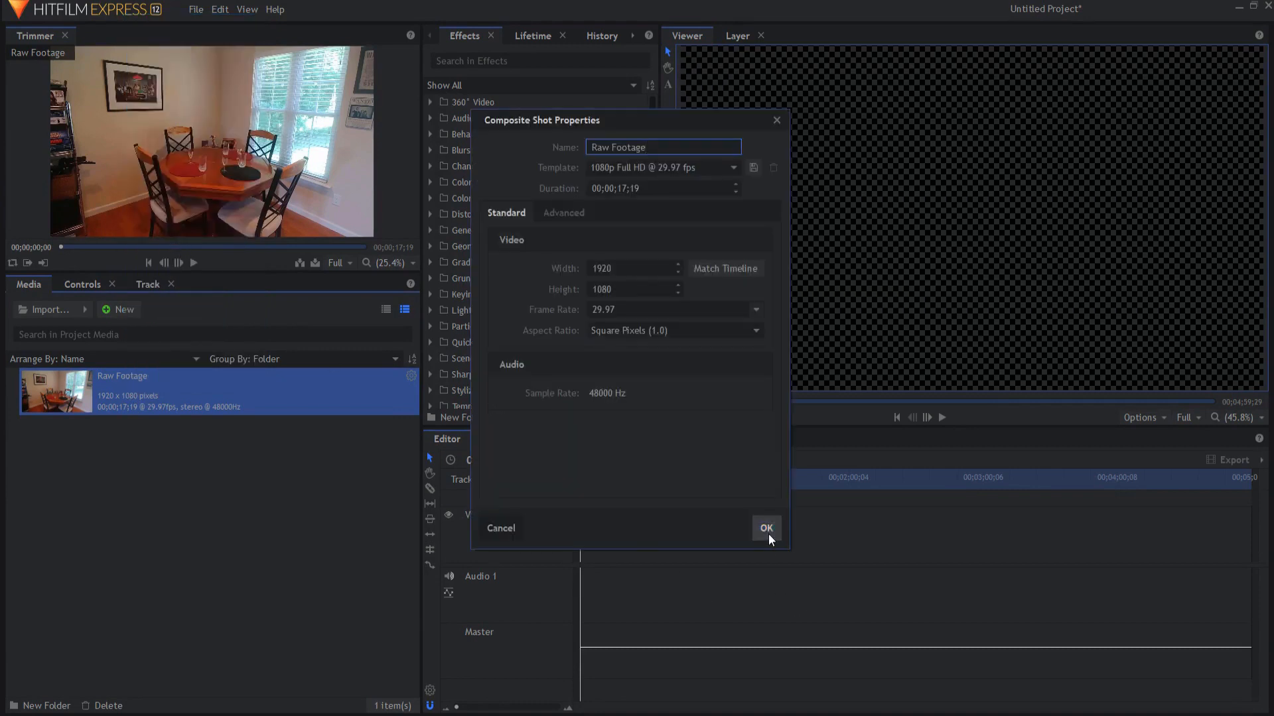
Step: Confirm the Composite Shot Properties so the Raw Footage composite opens with the room footage layer
click(764, 528)
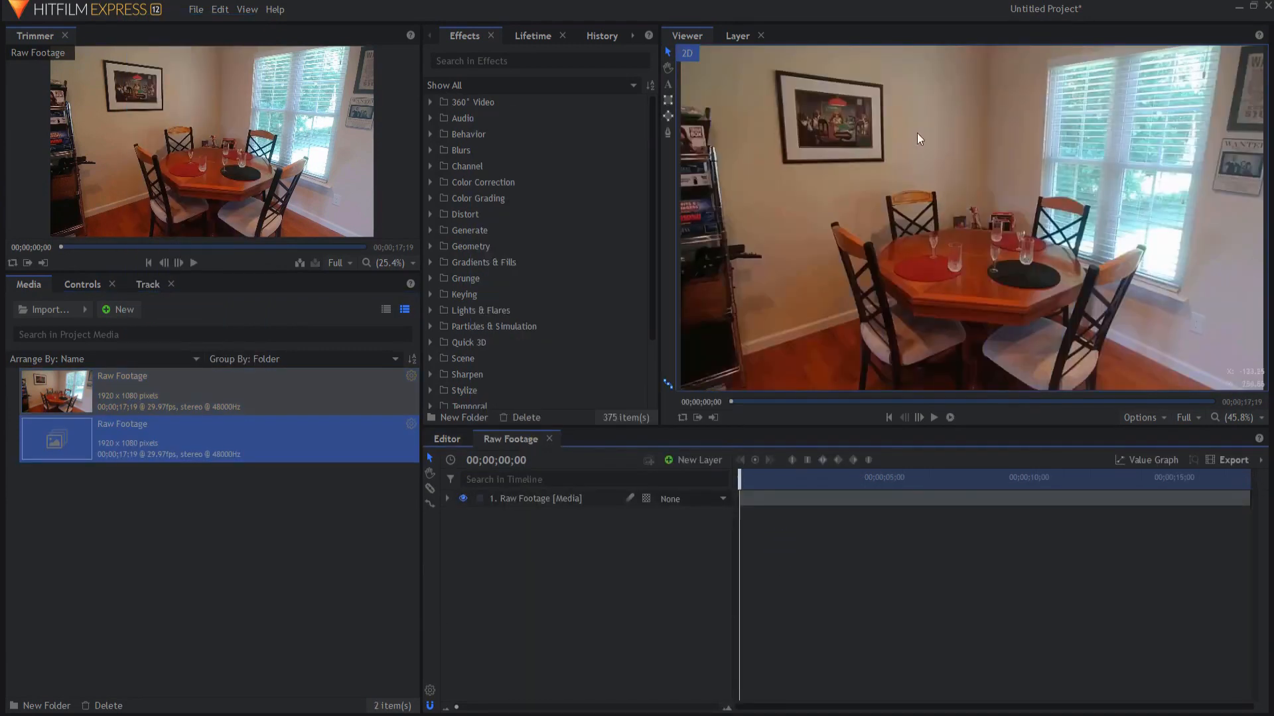
mouse_move(853, 170)
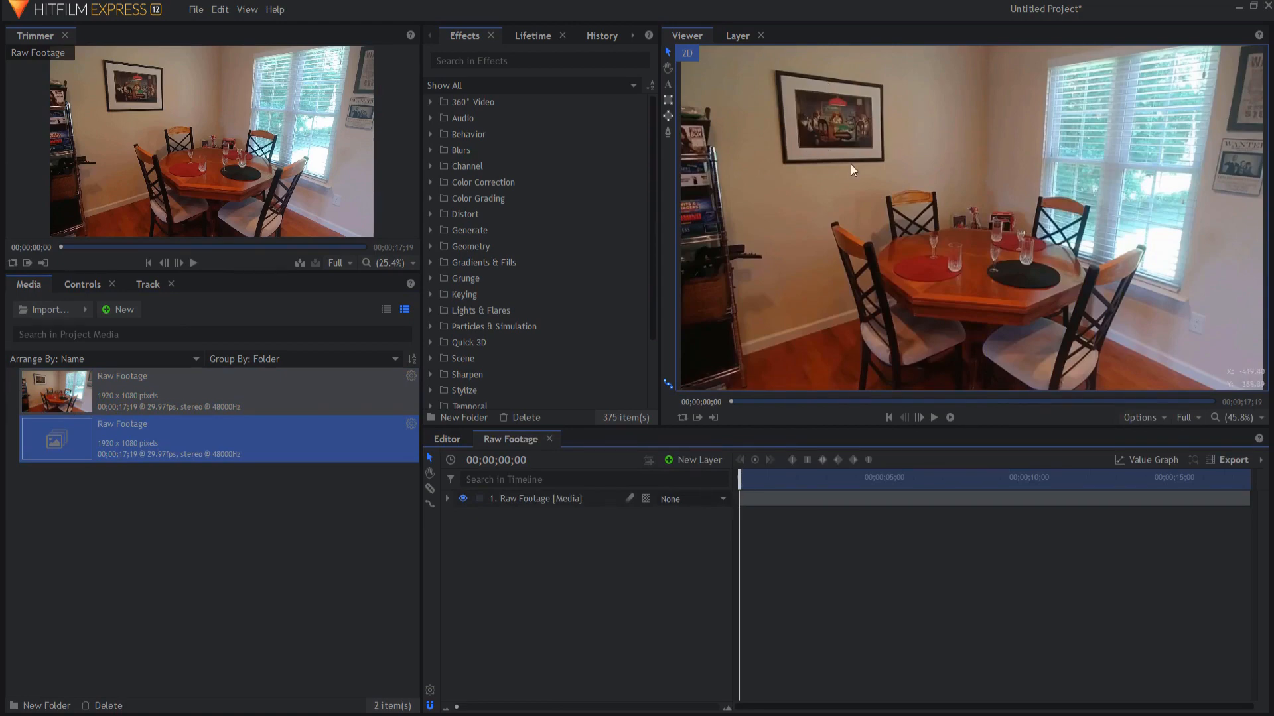
mouse_move(794, 78)
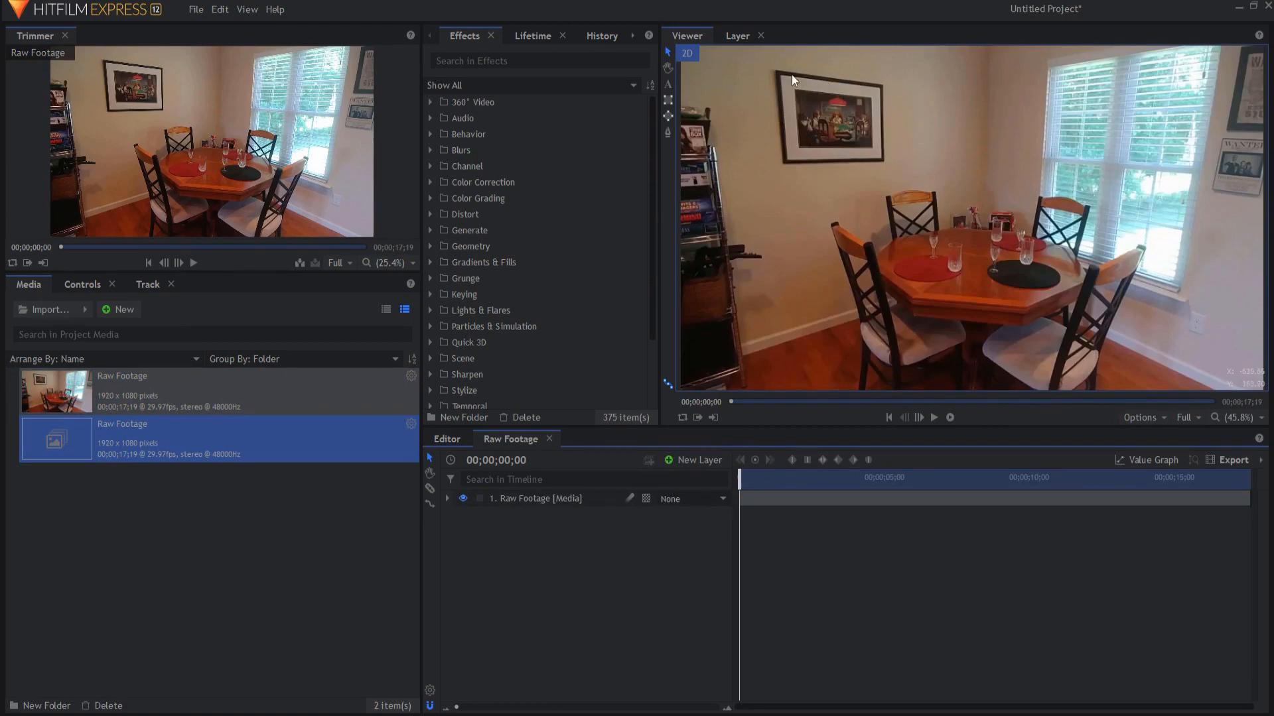
mouse_move(808, 146)
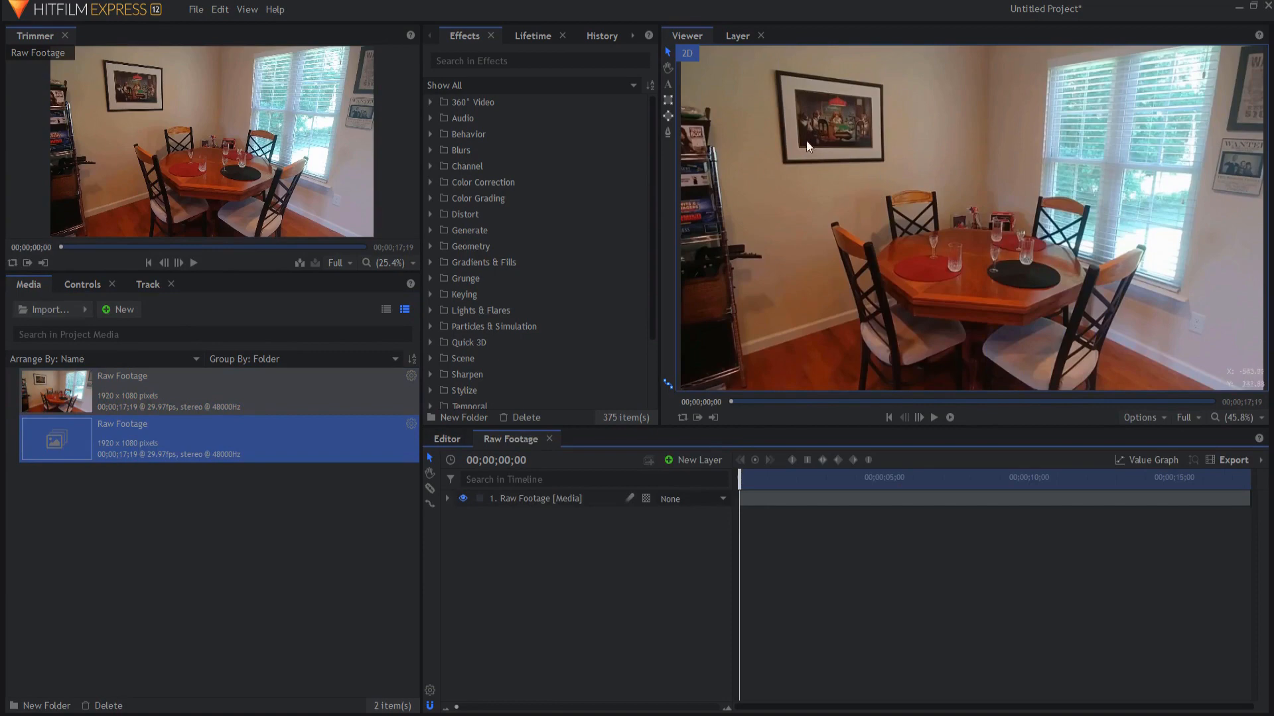
mouse_move(876, 154)
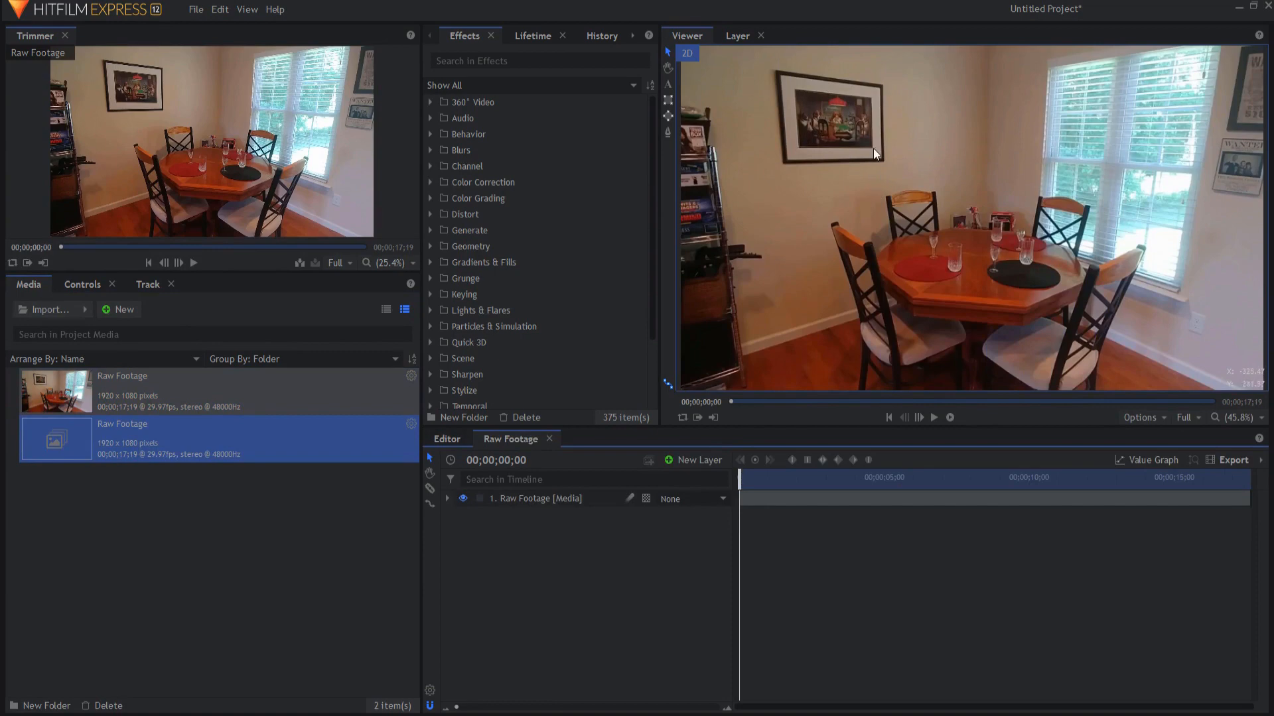
mouse_move(823, 157)
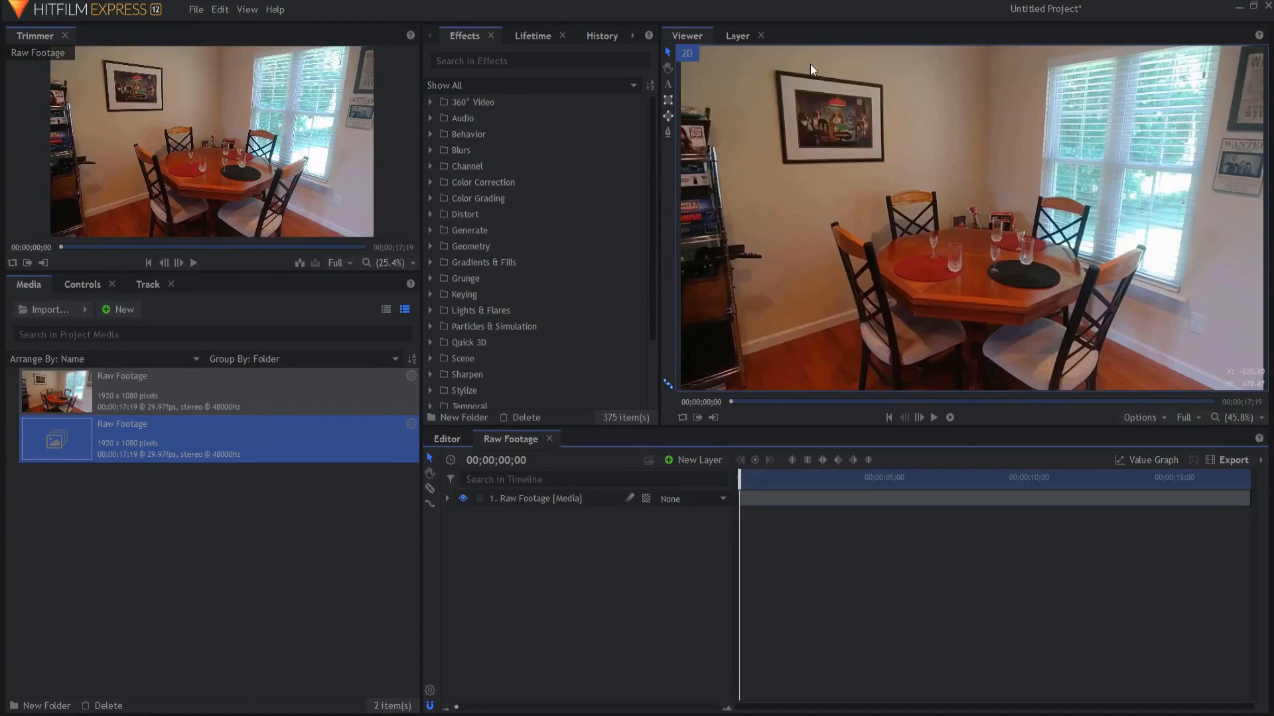
mouse_move(873, 104)
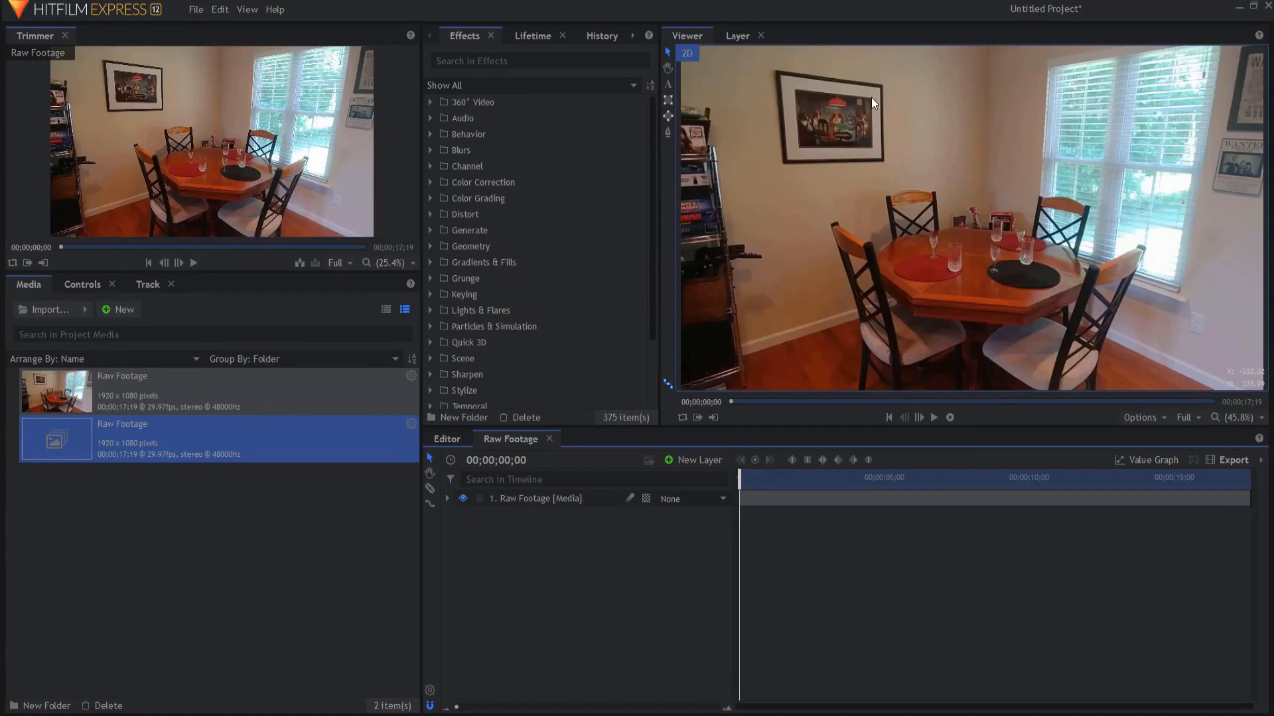
mouse_move(798, 151)
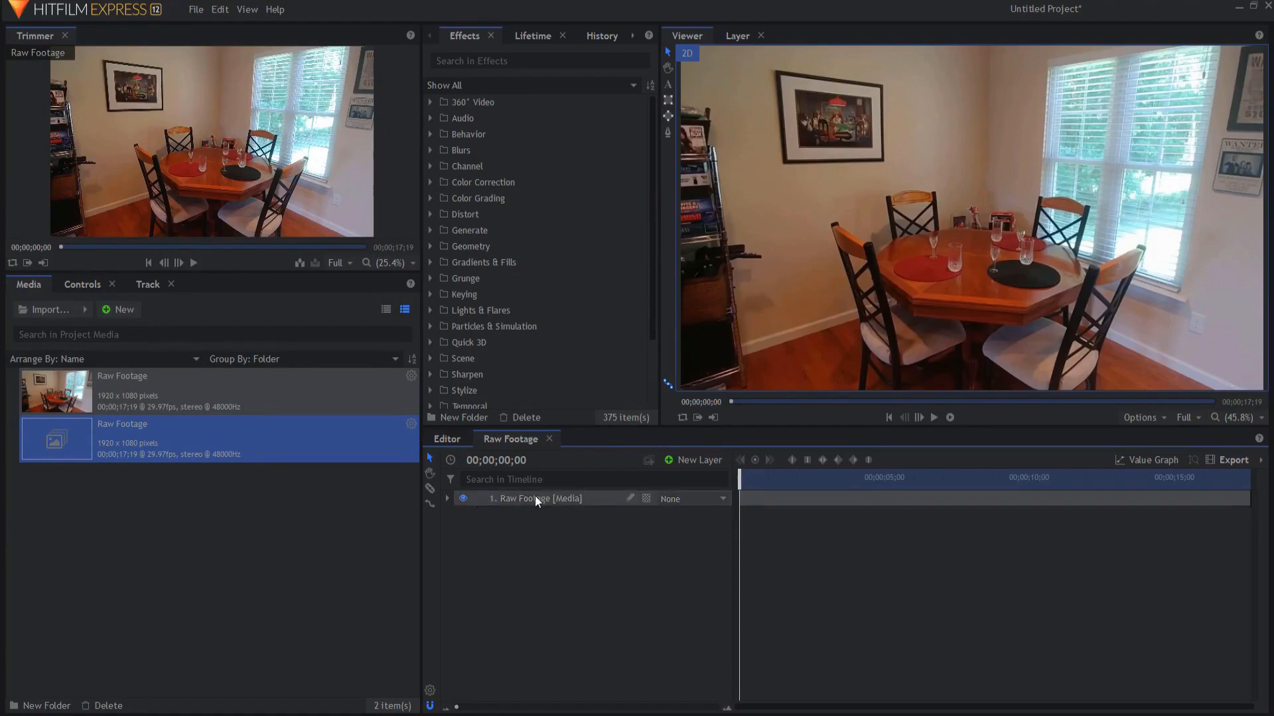
Step: Insert a tracker on the room footage layer and view it in the Layer viewer
click(447, 499)
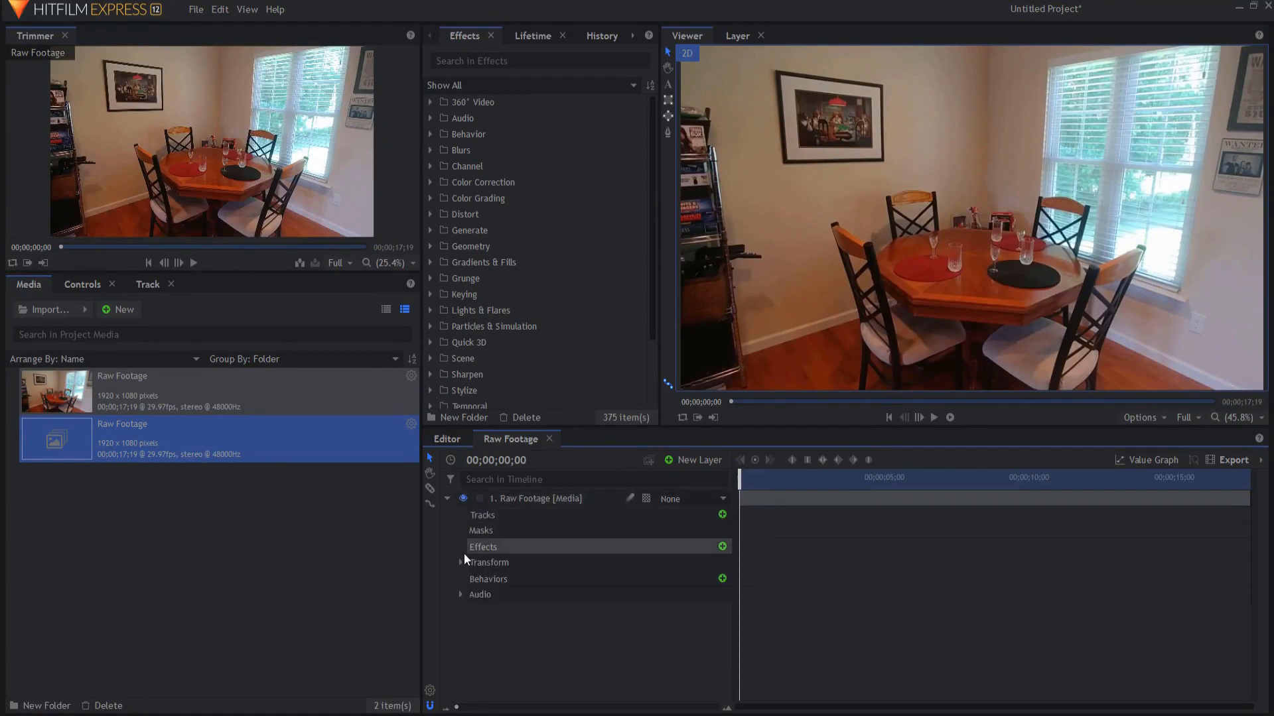
mouse_move(521, 515)
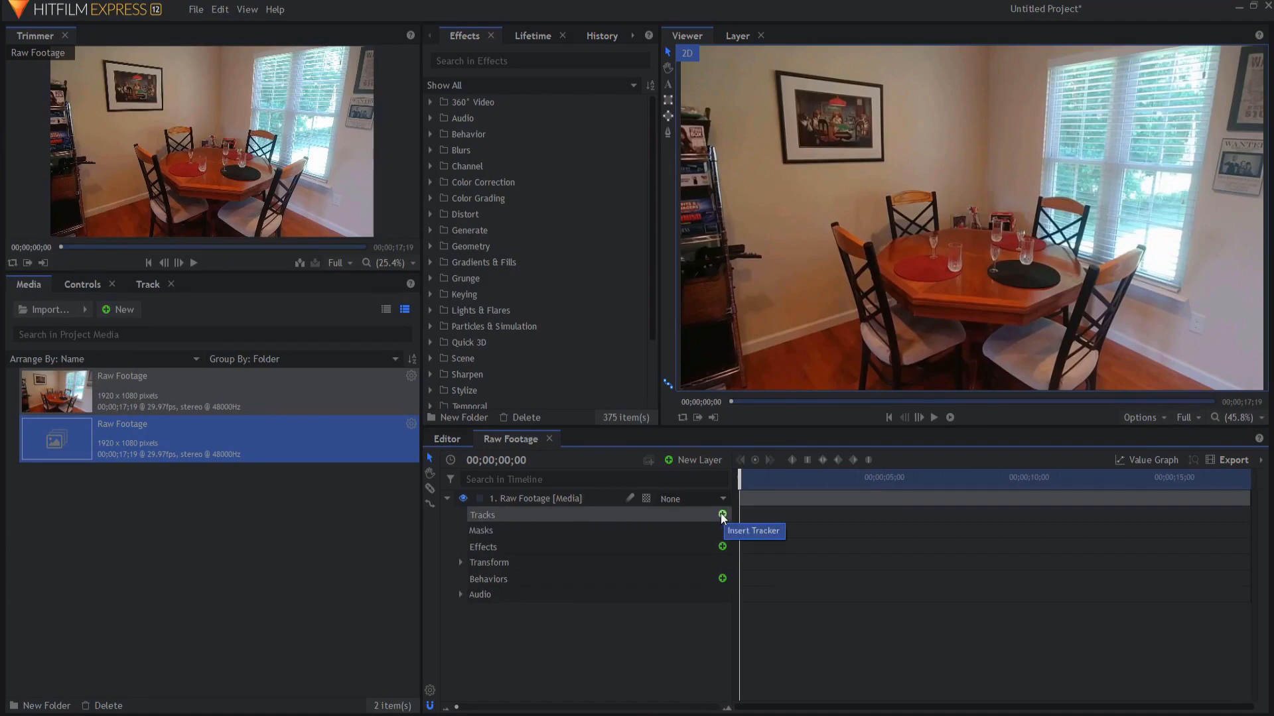
click(722, 515)
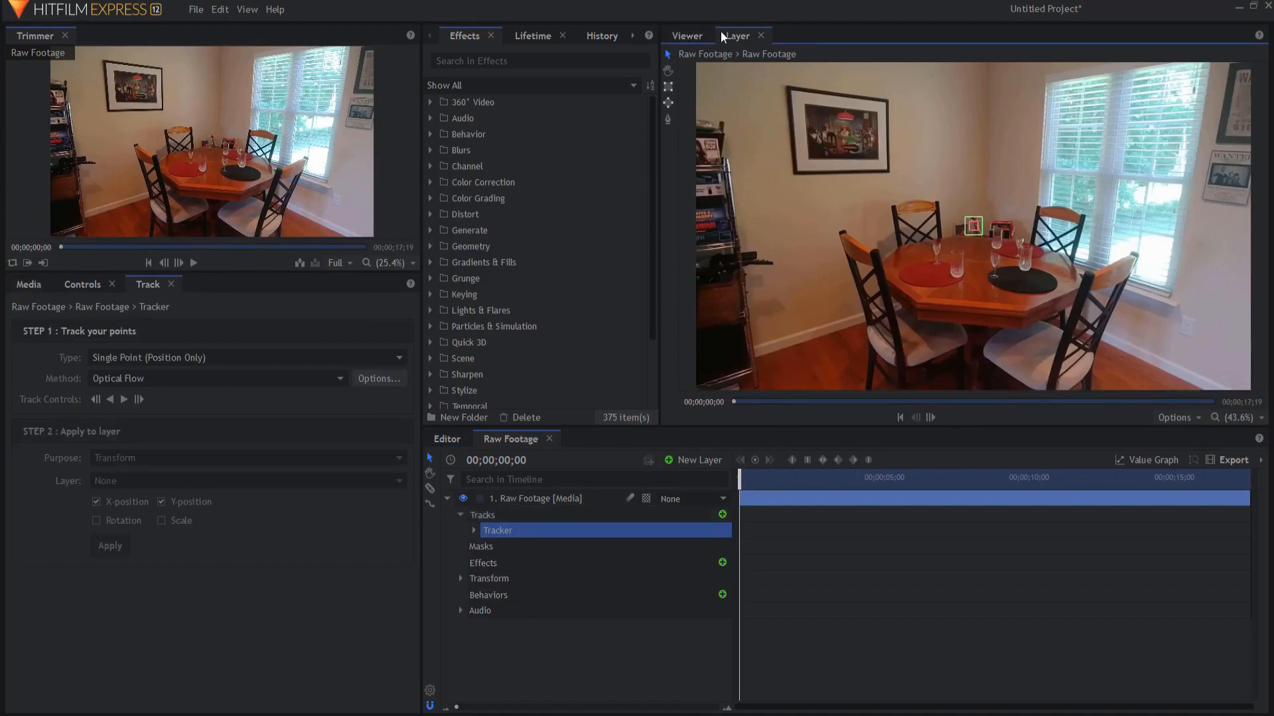
click(686, 36)
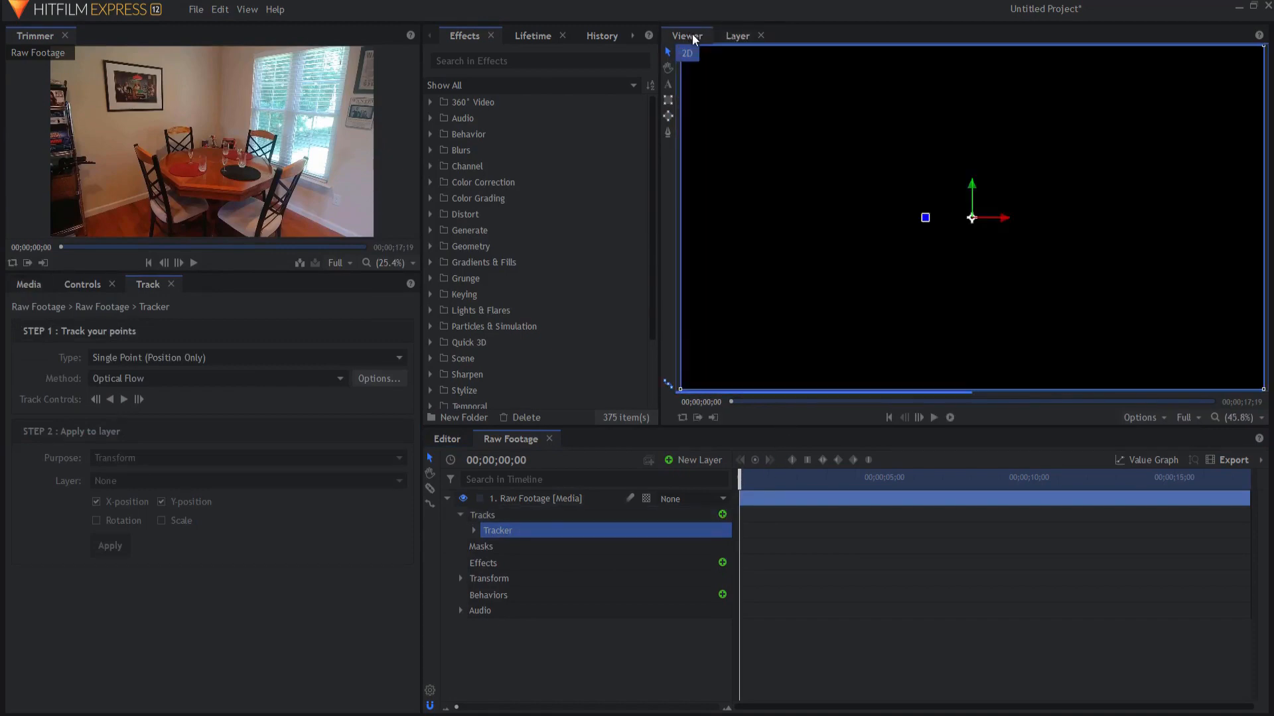
click(736, 35)
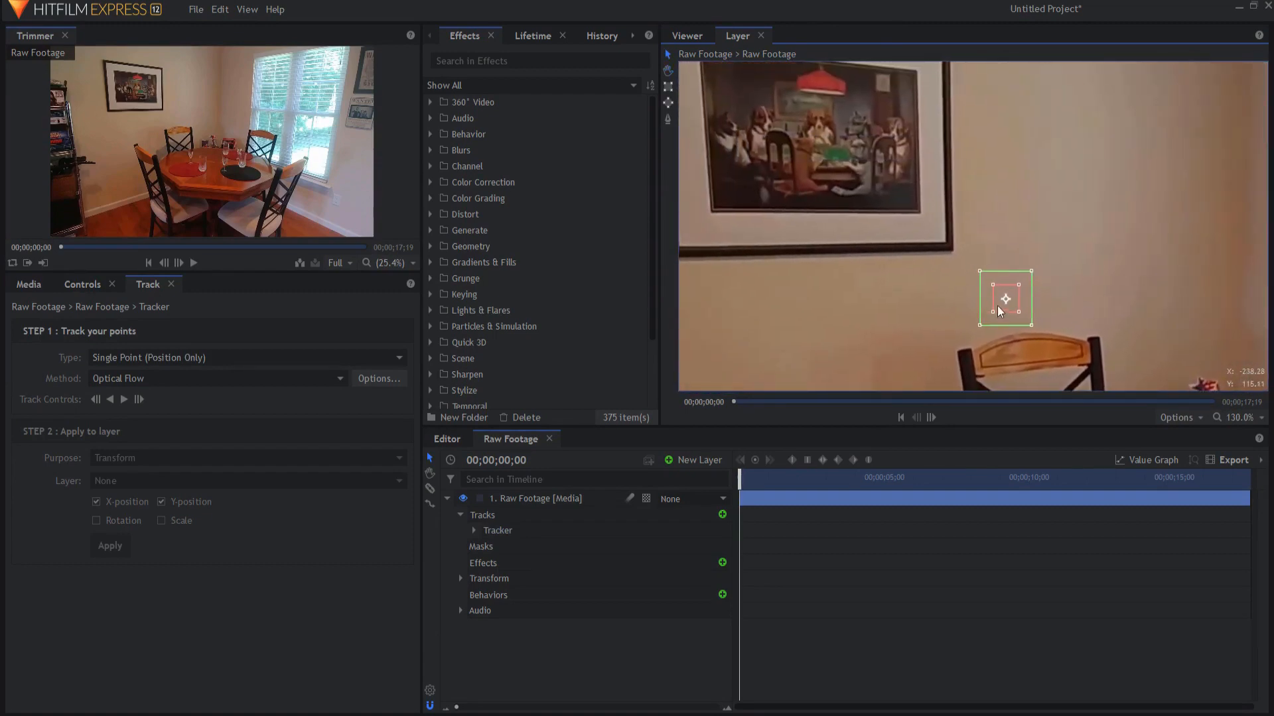
Step: Move the tracker onto the frame's bottom-right corner and resize its feature and search boxes
drag(1004, 298, 917, 210)
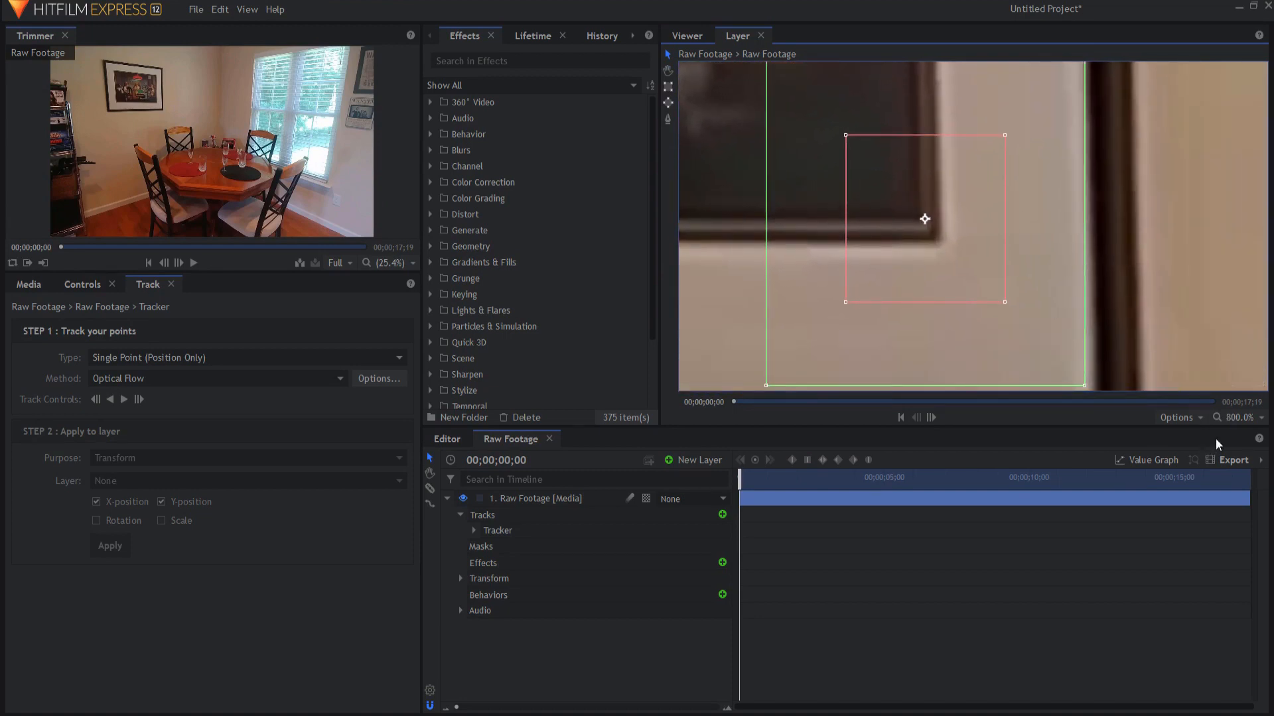
mouse_move(929, 270)
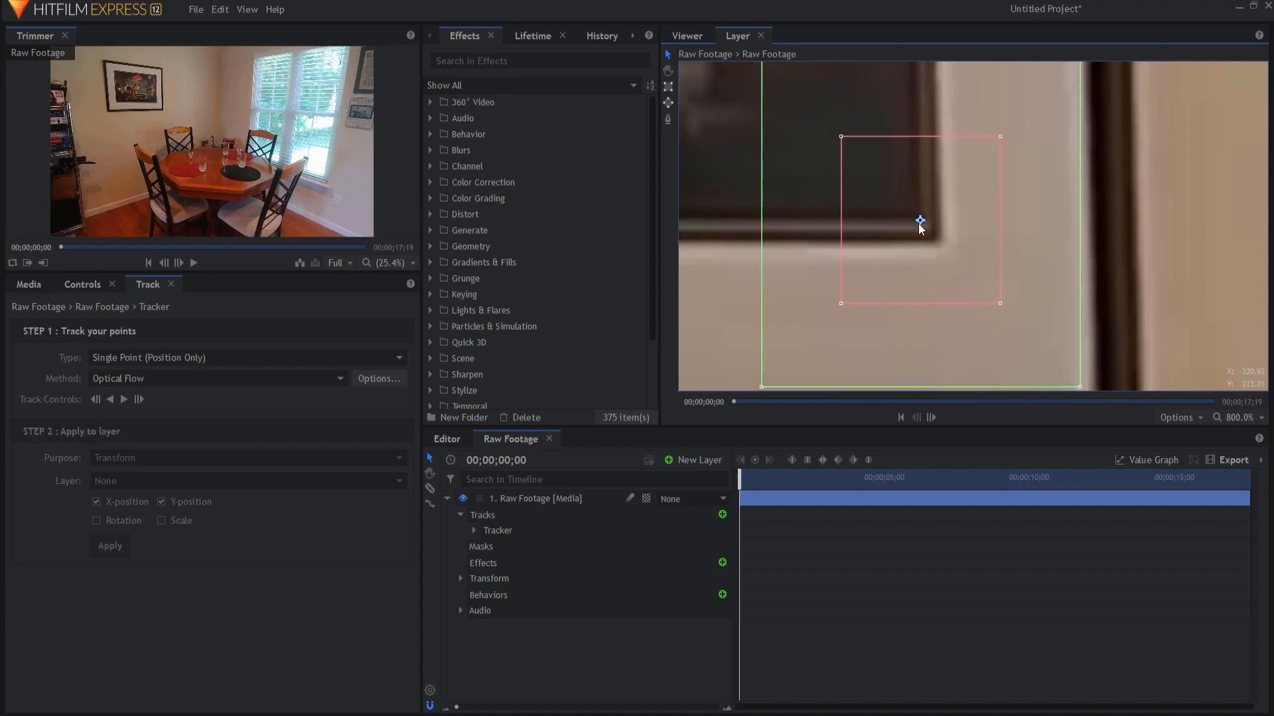
mouse_move(843, 138)
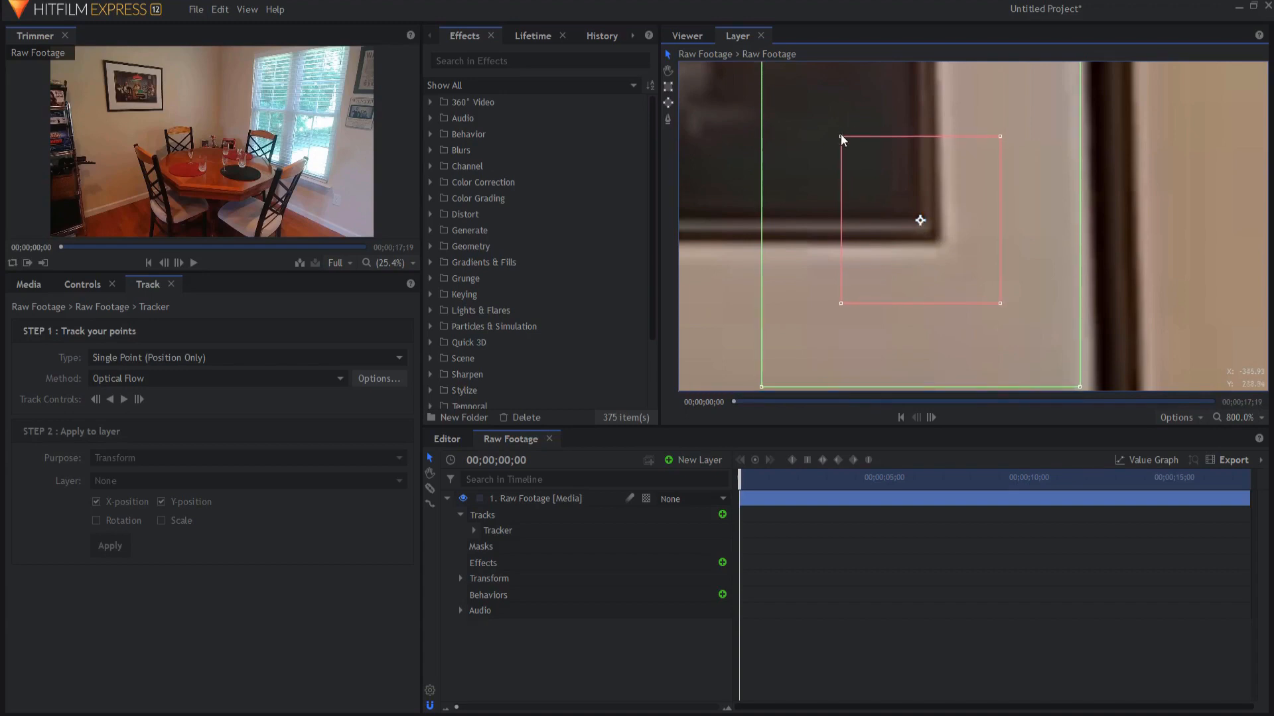
drag(842, 136, 859, 156)
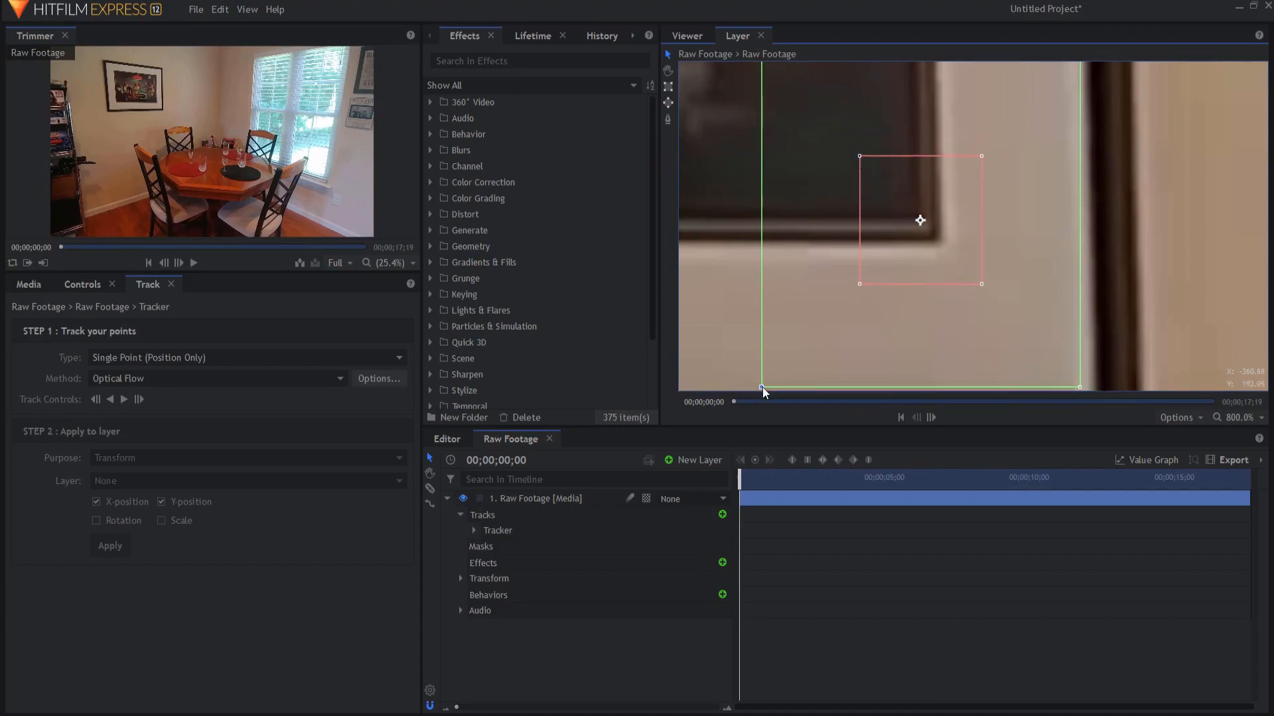
drag(762, 389, 800, 349)
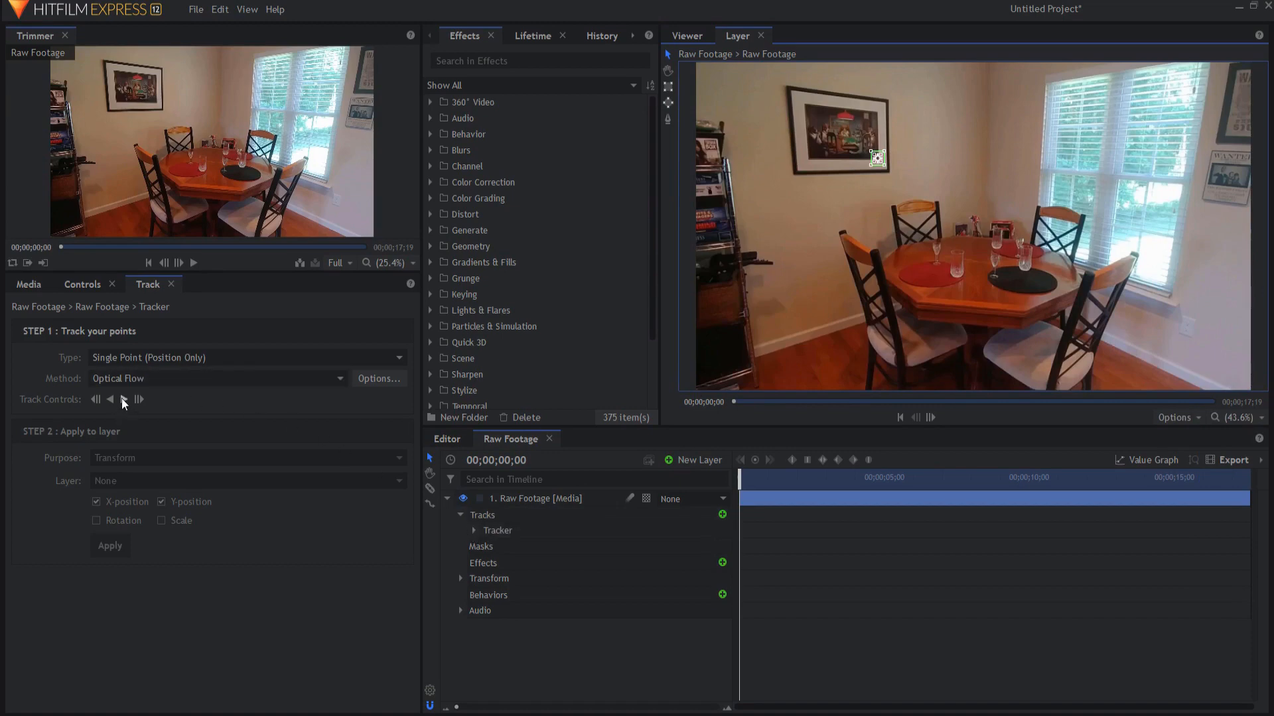
Step: Track the frame corner forward through the whole clip, then return to the start
click(125, 400)
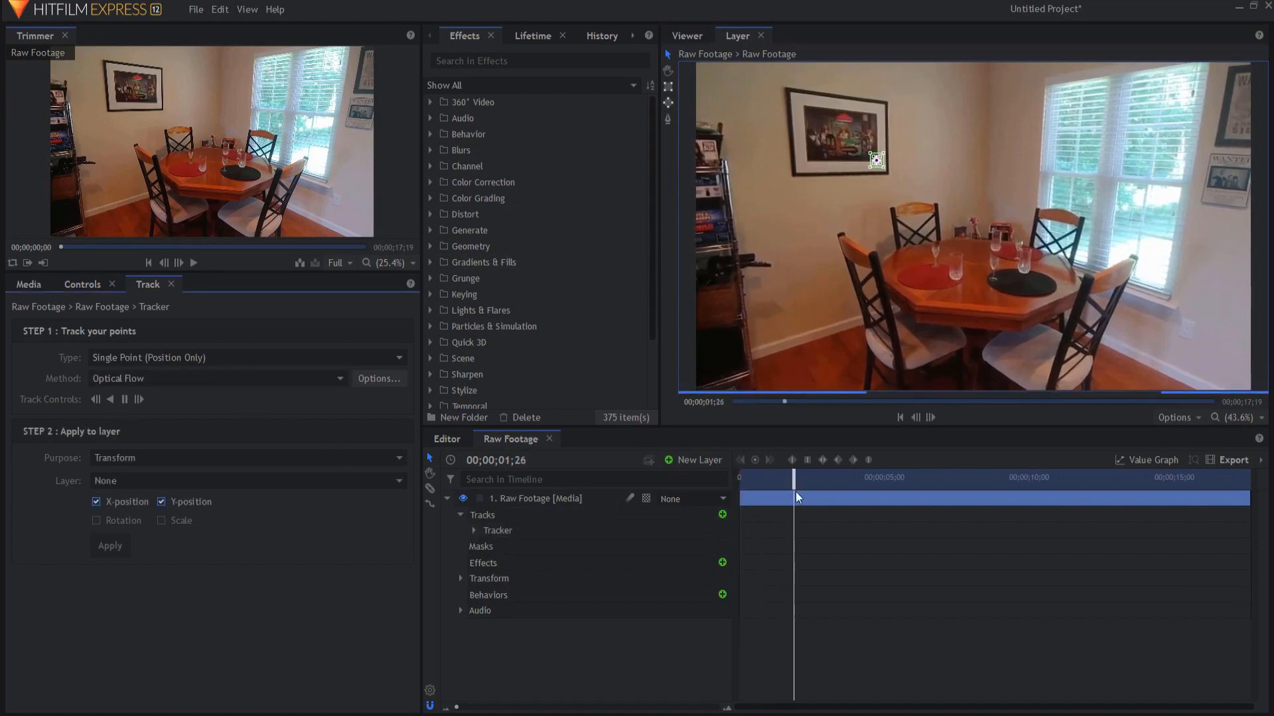
click(826, 478)
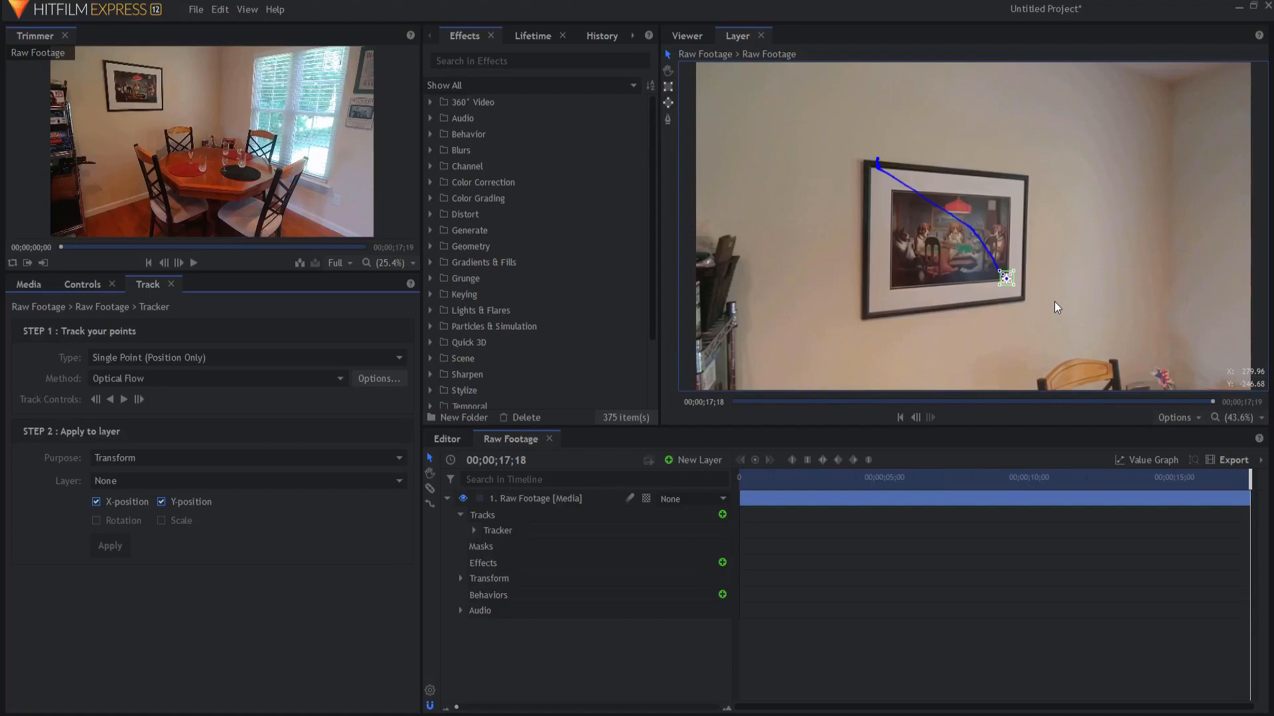
mouse_move(1071, 309)
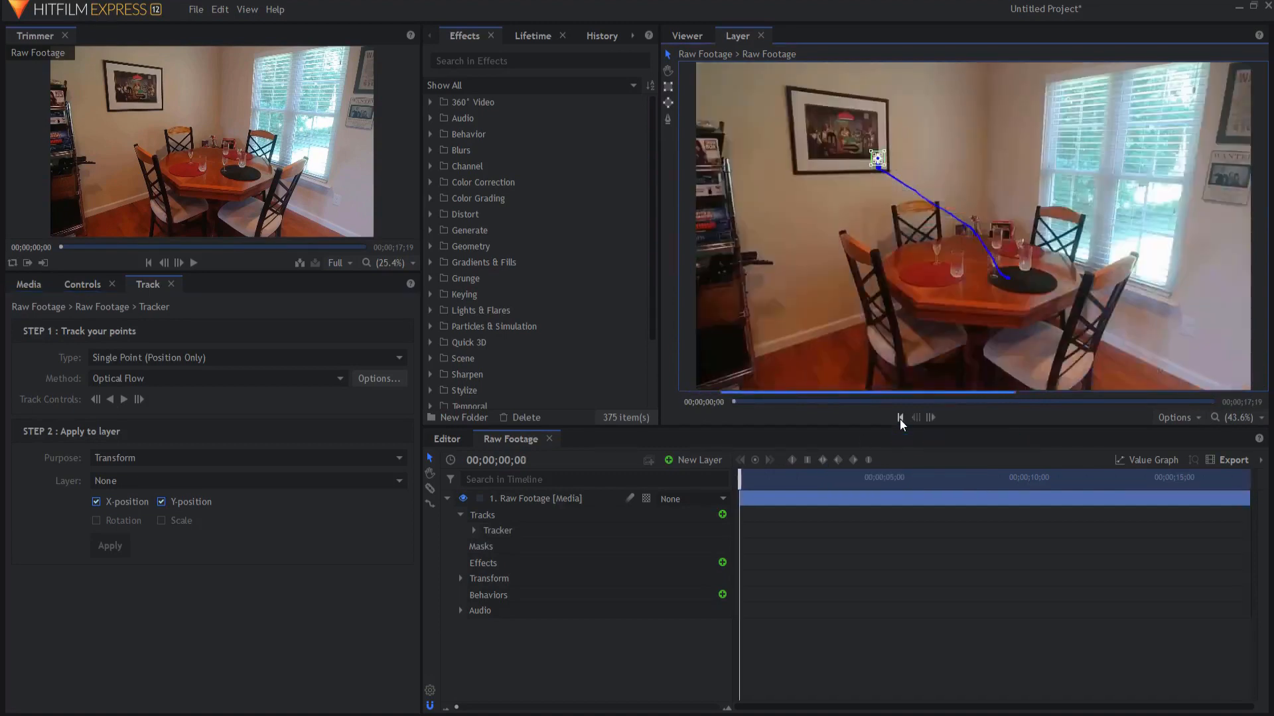
Step: Rename the finished tracker to 'Lower Right'
click(498, 531)
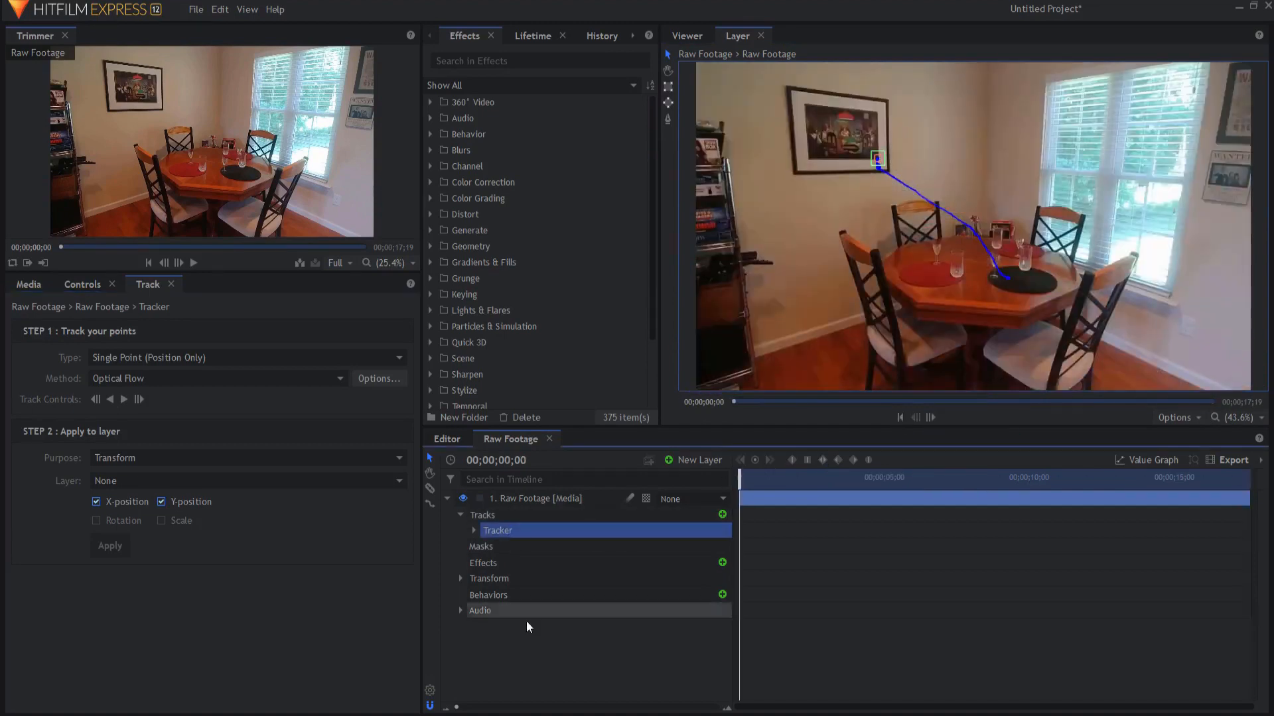
double_click(498, 529)
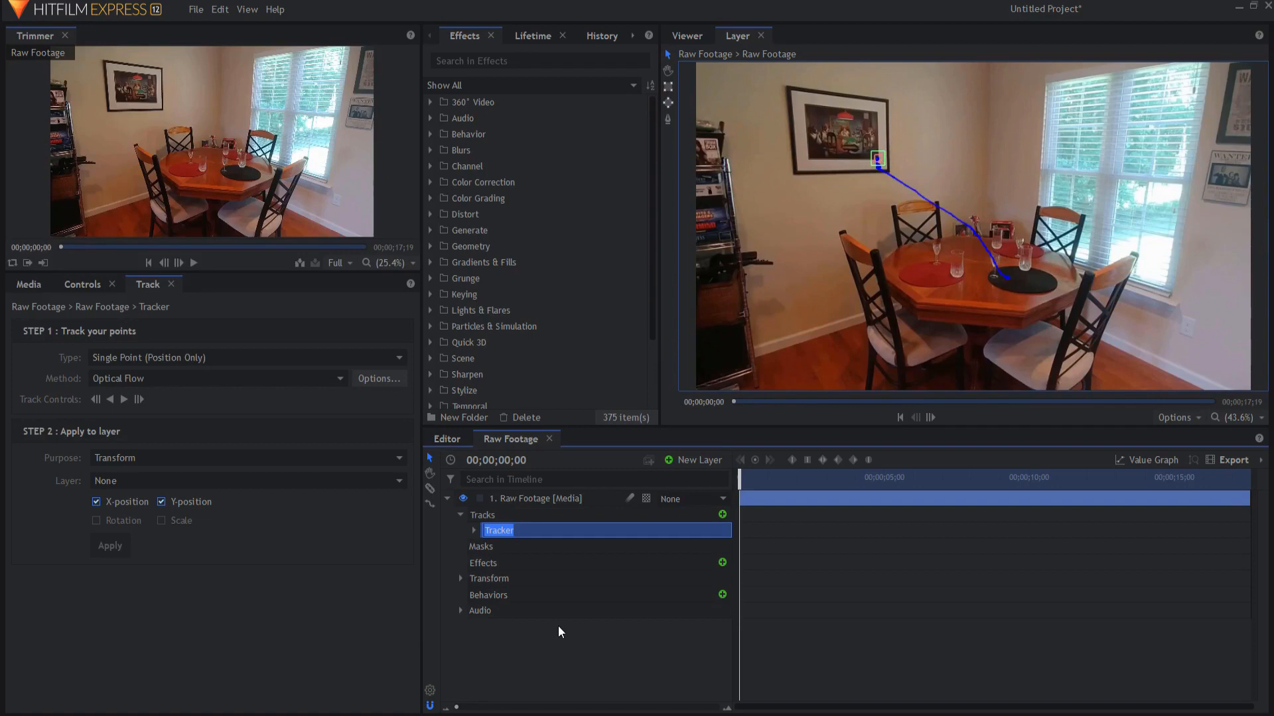
text(Lower Fr)
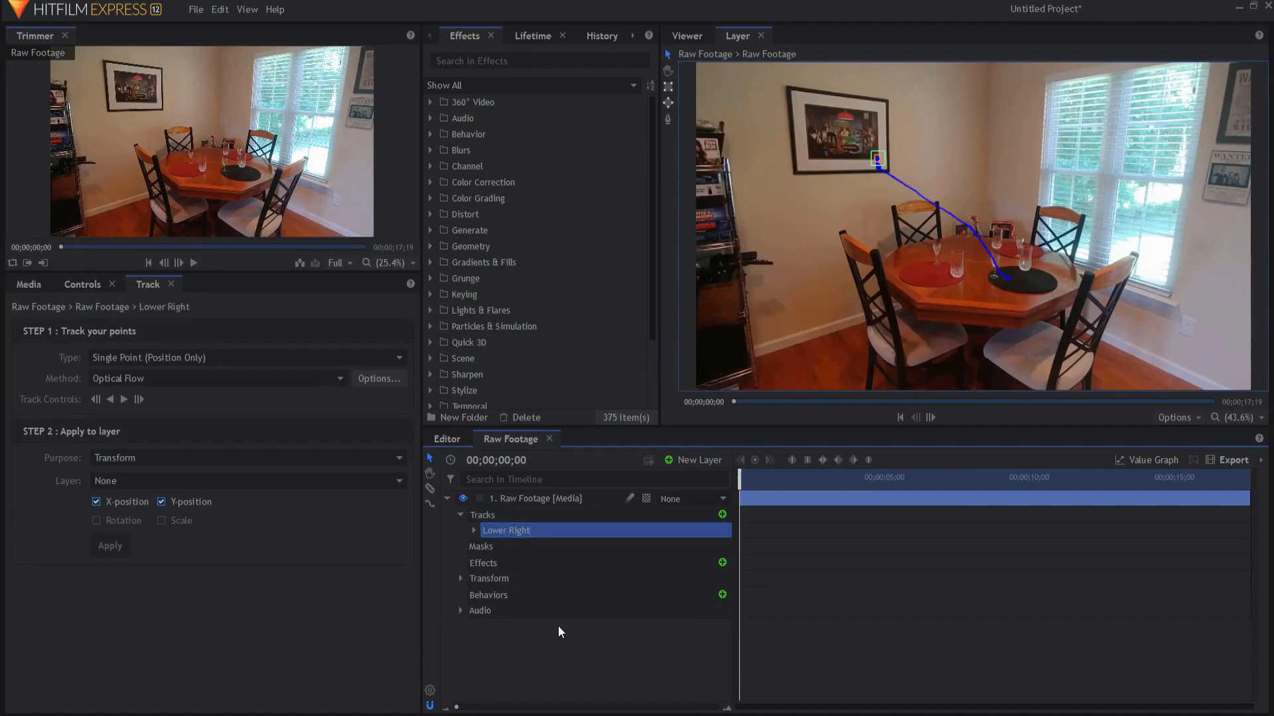
mouse_move(884, 166)
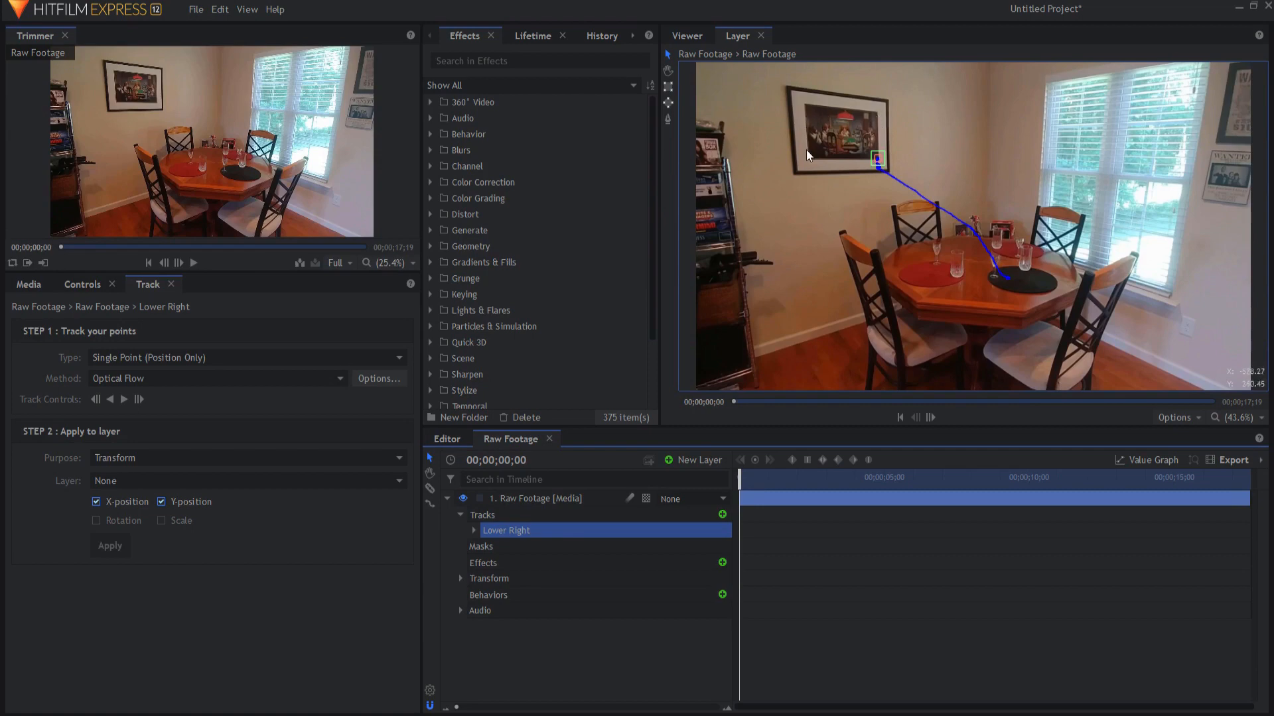
mouse_move(762, 316)
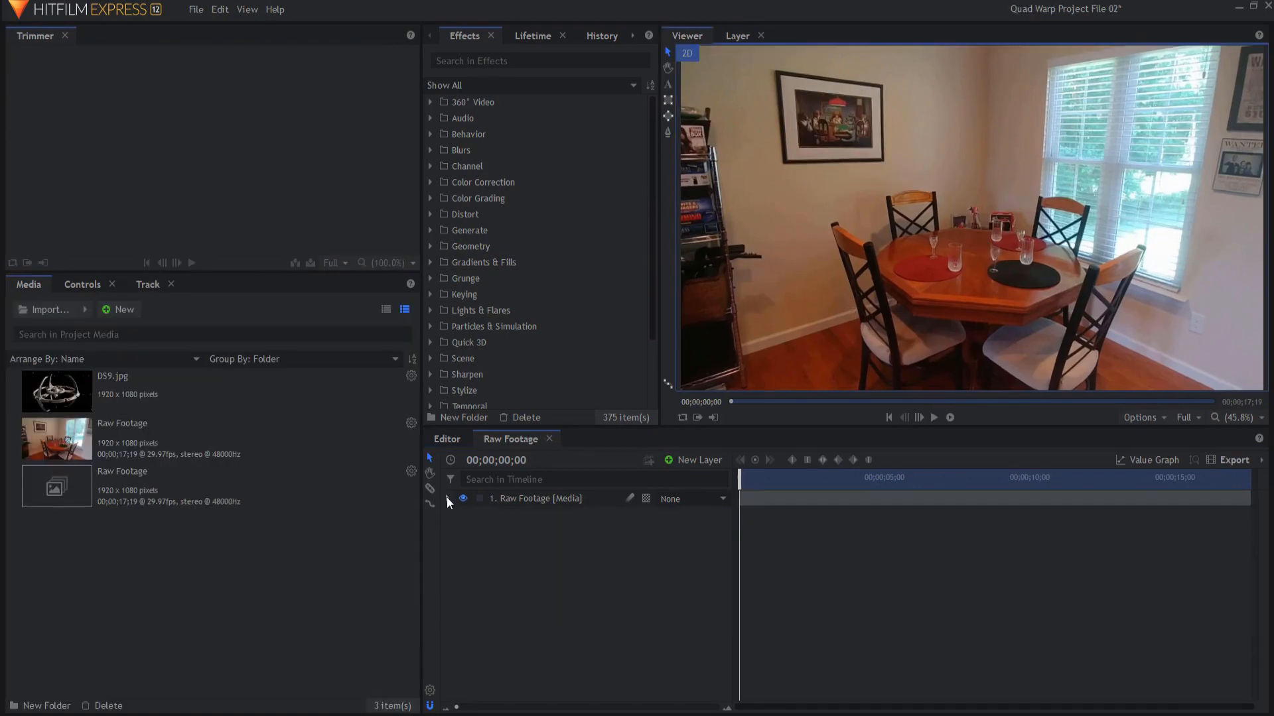
Step: Add a new point layer above the footage and rename it after a tracked corner
click(447, 499)
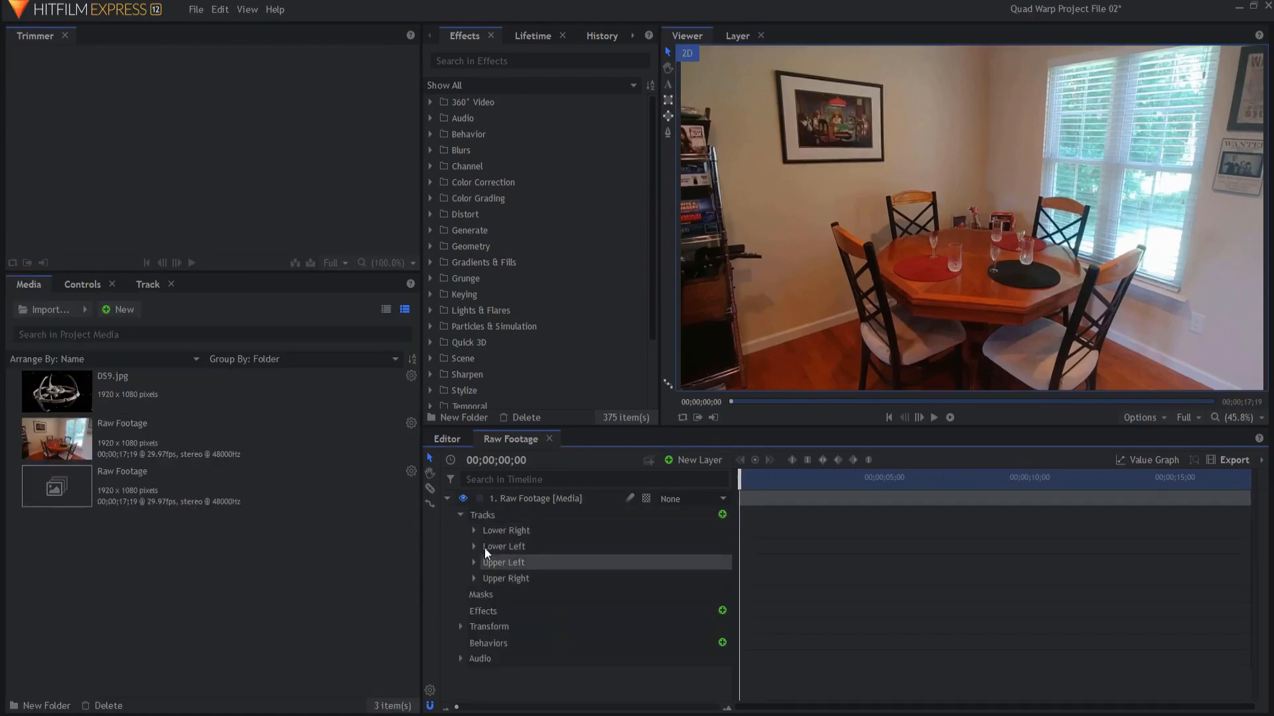
click(697, 461)
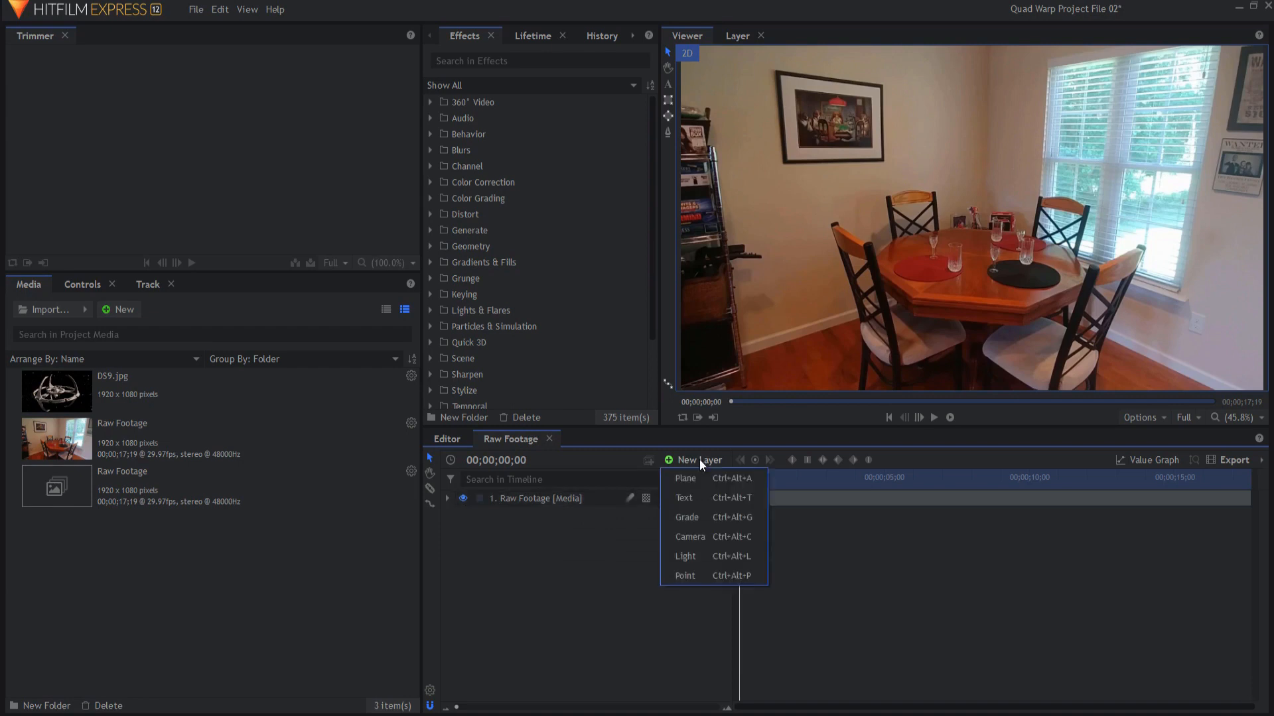
click(685, 575)
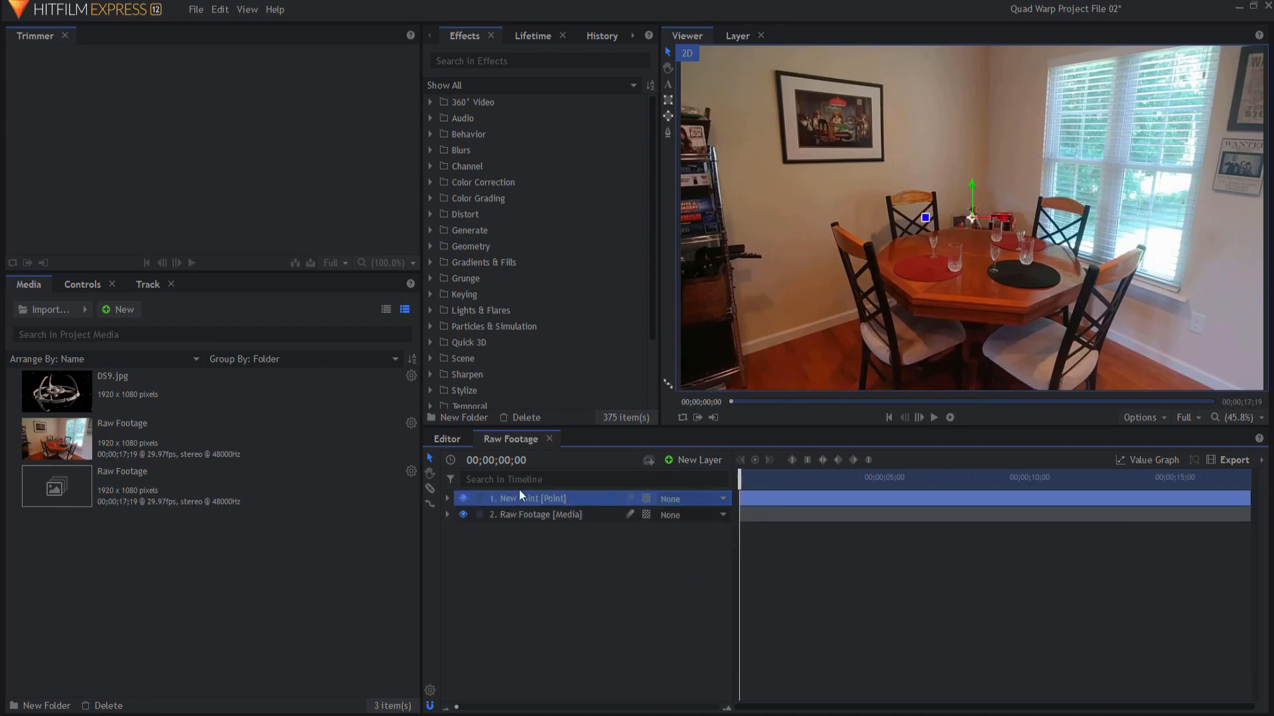
double_click(532, 497)
text(Upper Right)
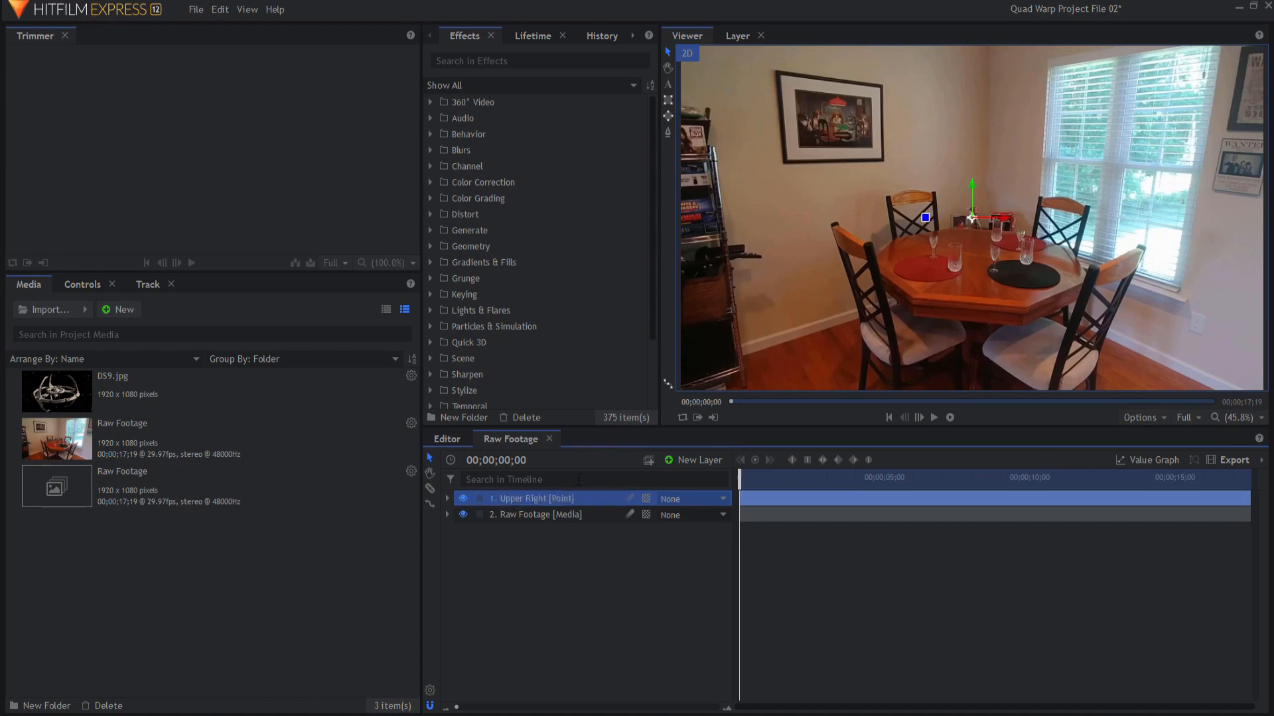
mouse_move(796, 95)
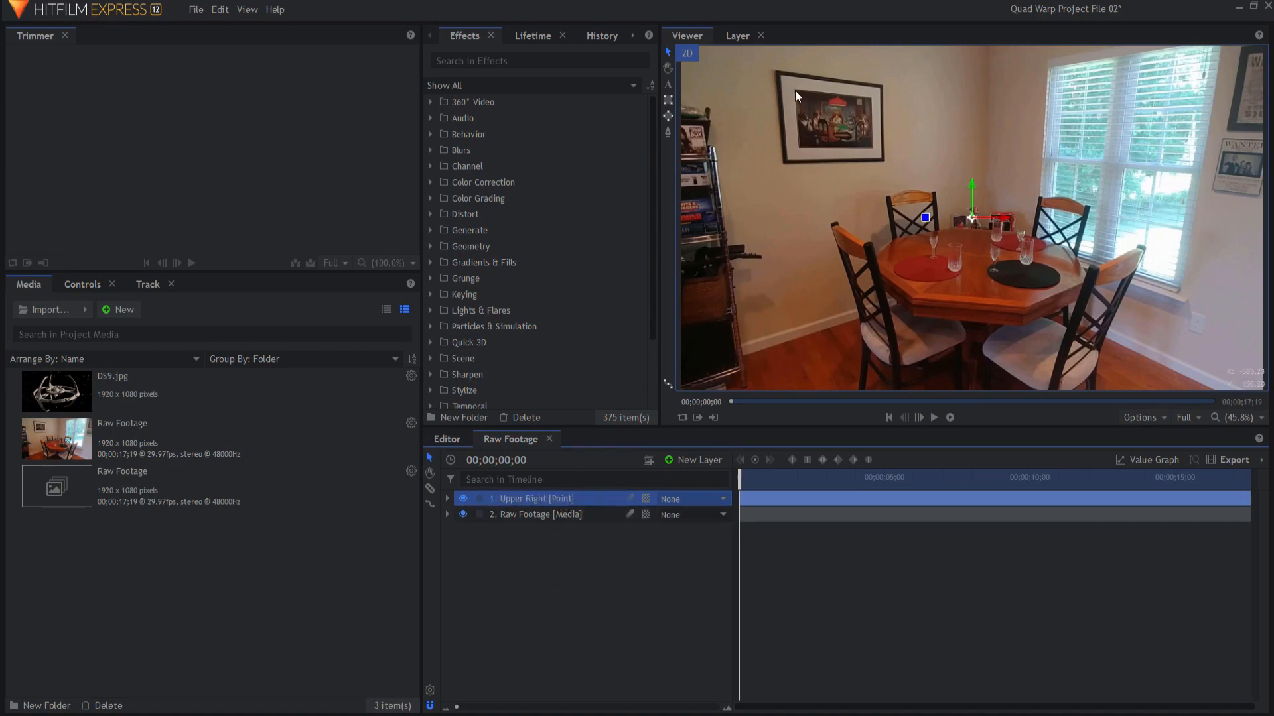
mouse_move(868, 102)
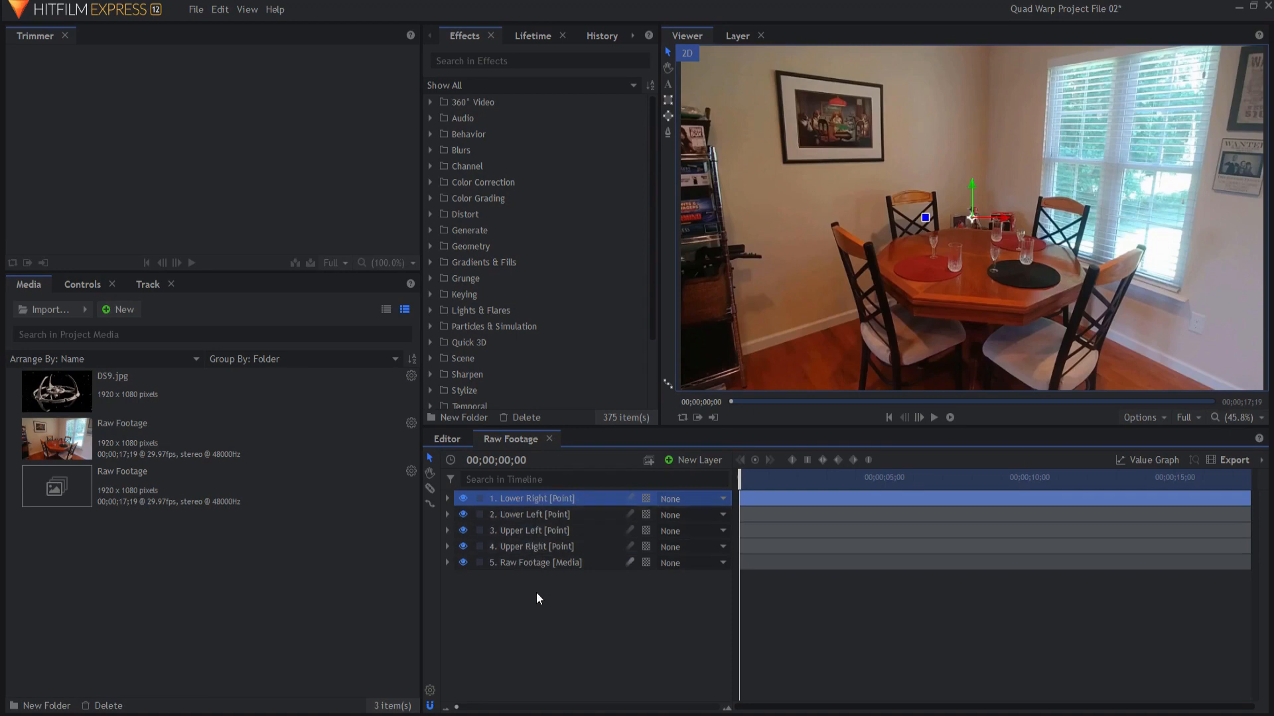
Step: Apply the Lower Right track to drive the Lower Right point layer
click(448, 562)
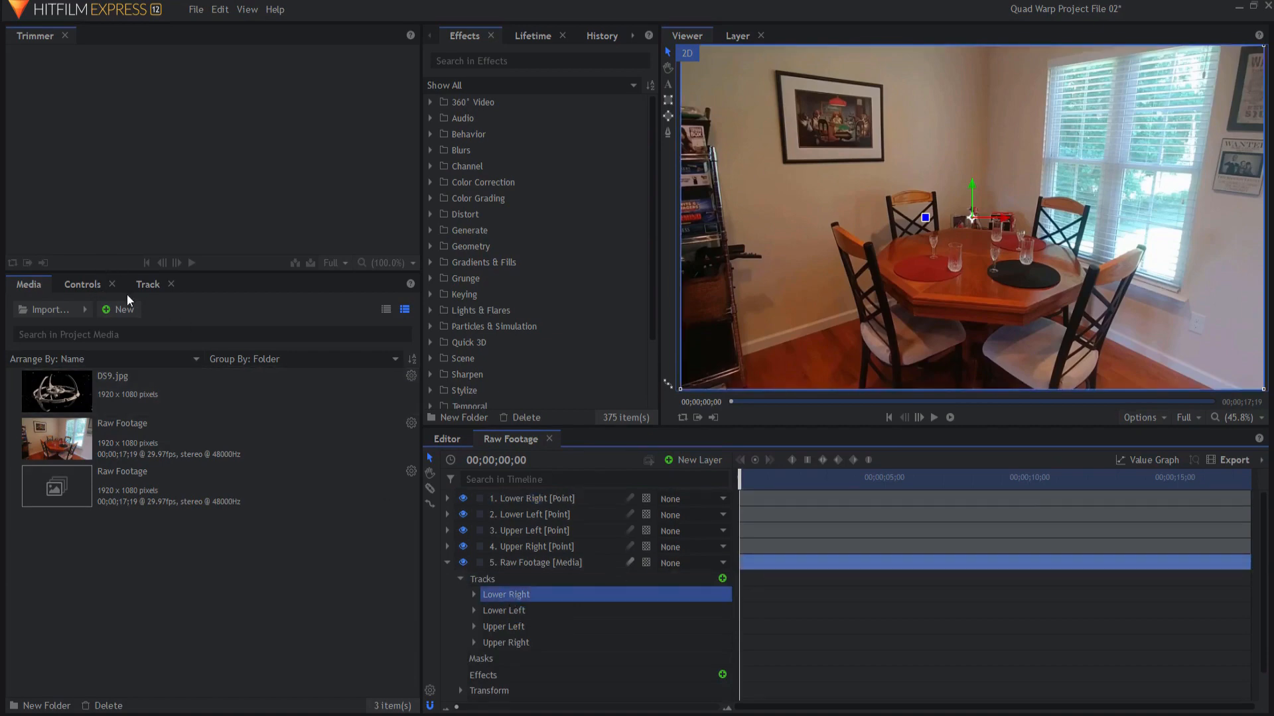
click(148, 283)
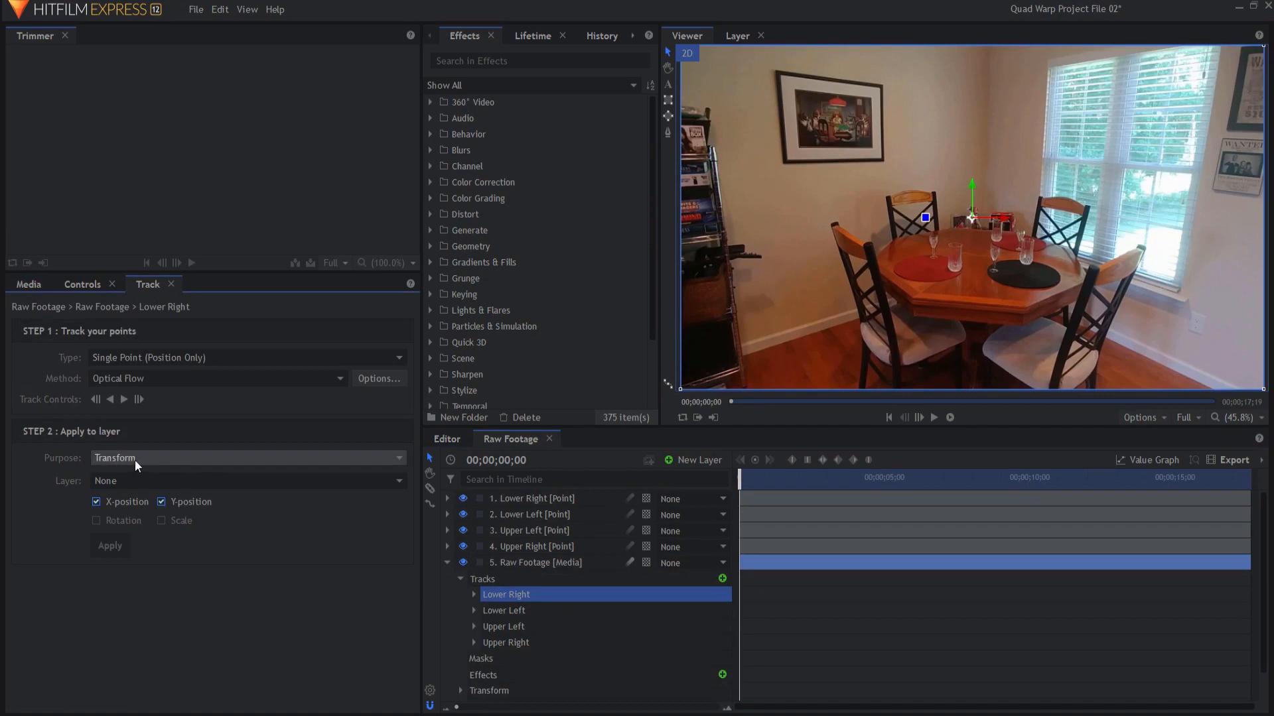
click(247, 480)
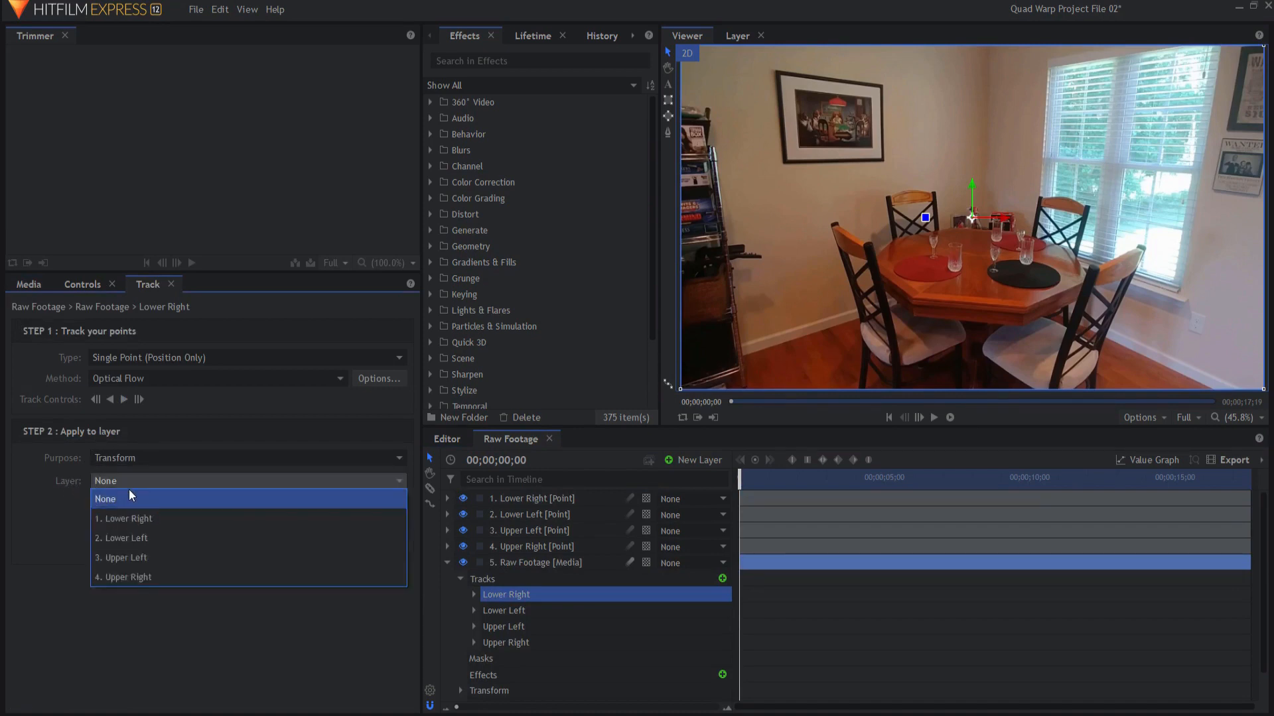
click(122, 519)
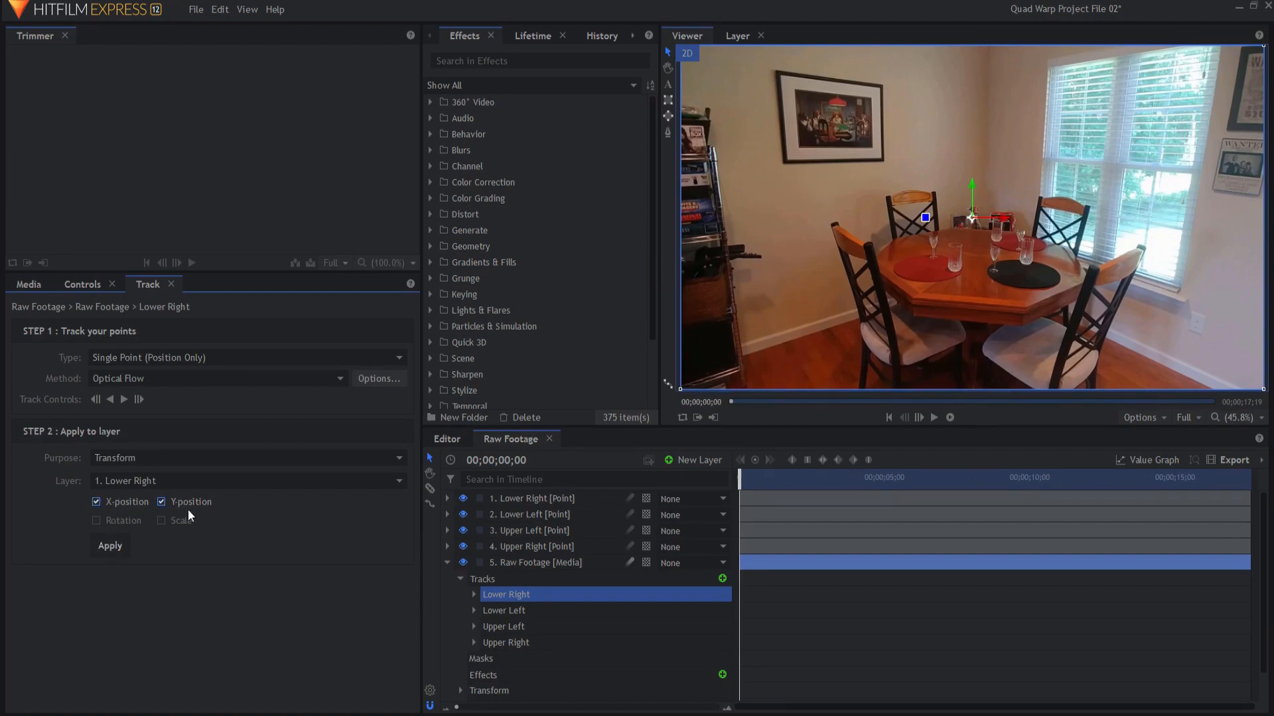
click(447, 498)
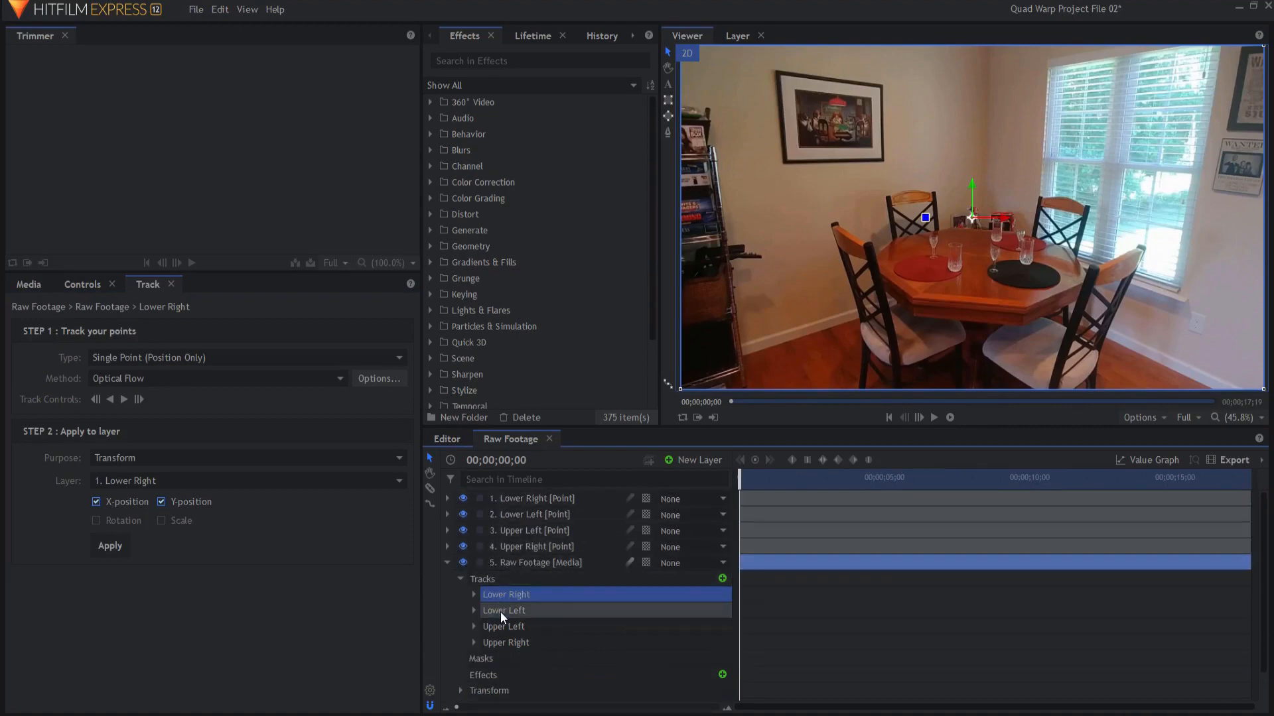
Step: Check the Lower Left and Upper Right tracks' linked point layers
click(505, 611)
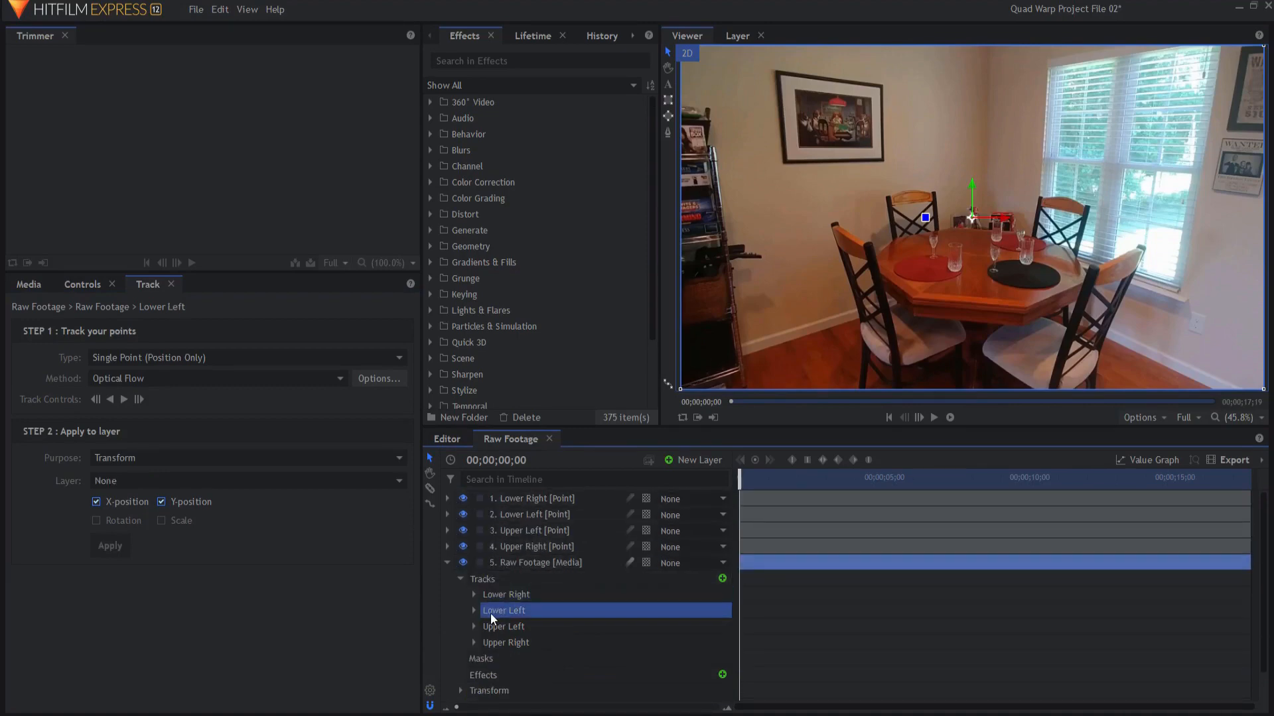
click(506, 643)
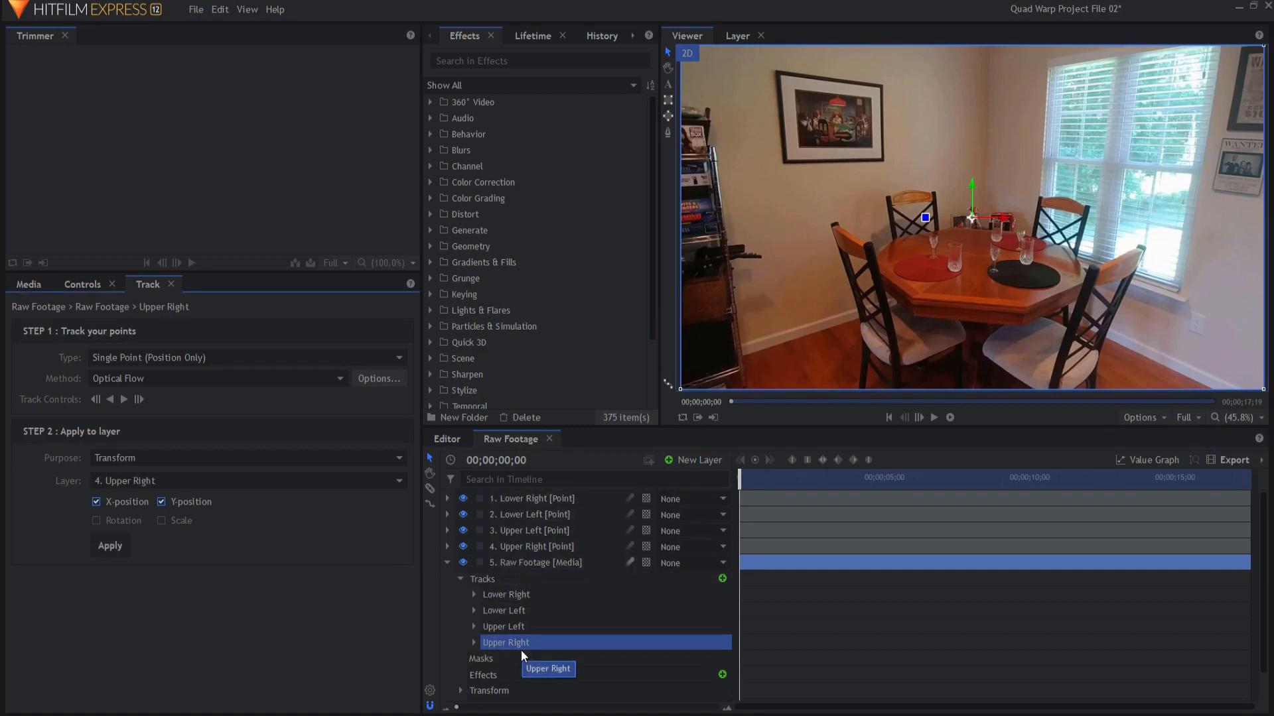
mouse_move(512, 658)
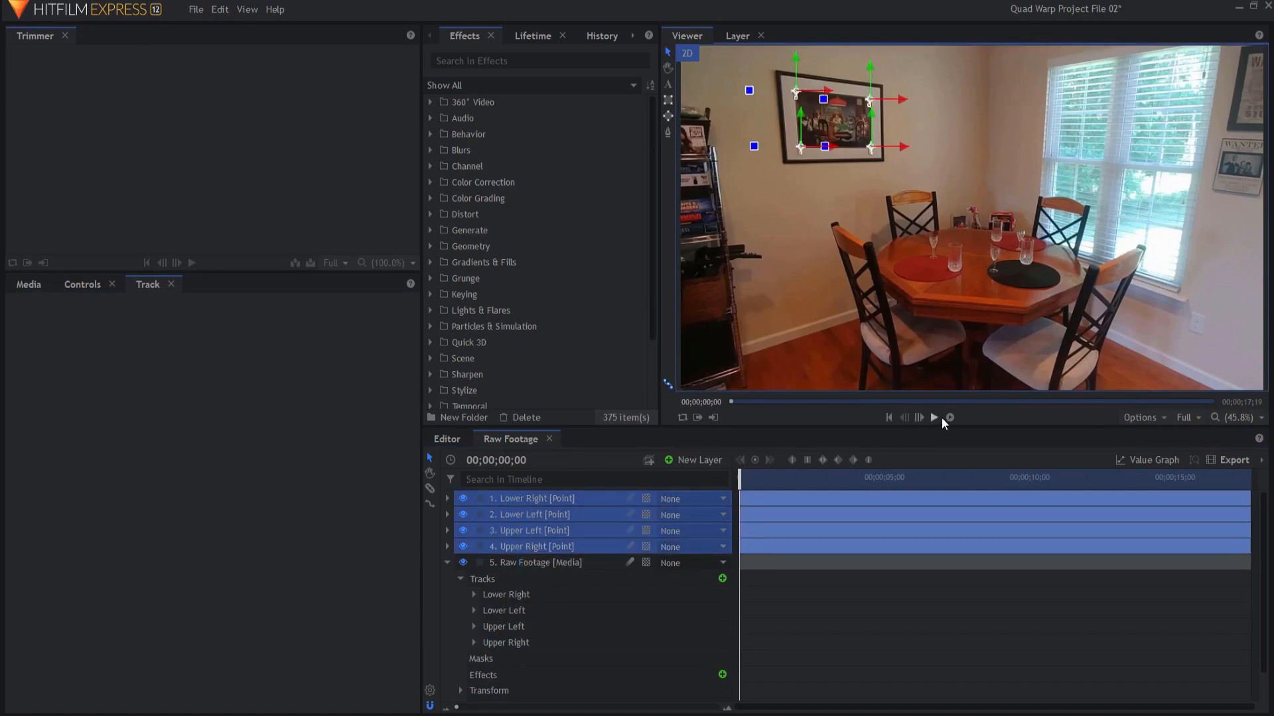
Step: Play the clip to verify the points follow the frame, then return to the start
click(933, 417)
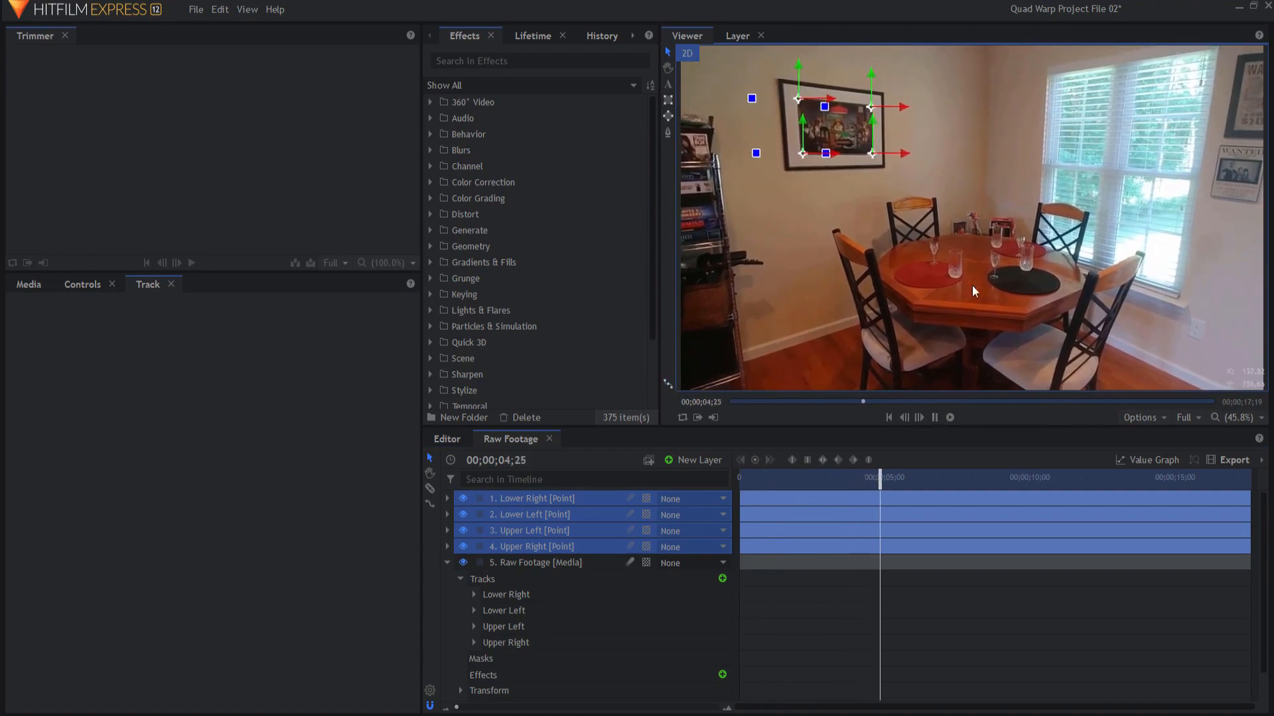
click(938, 477)
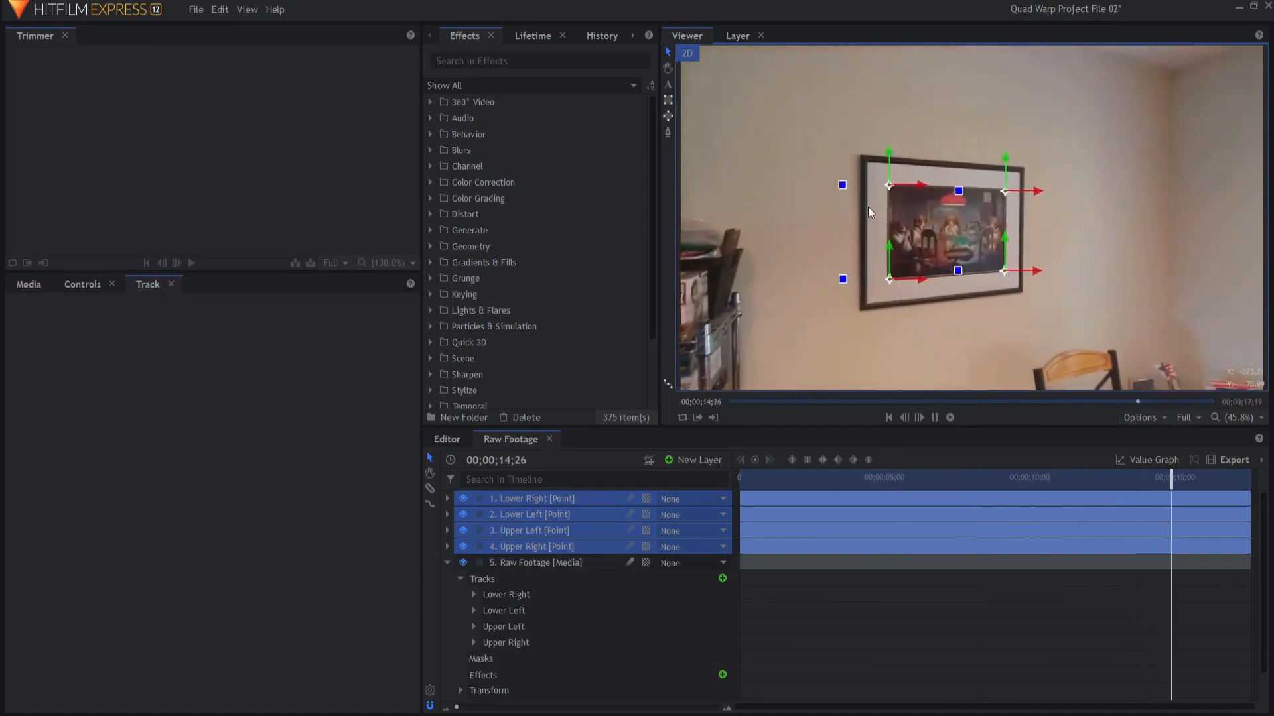
click(888, 417)
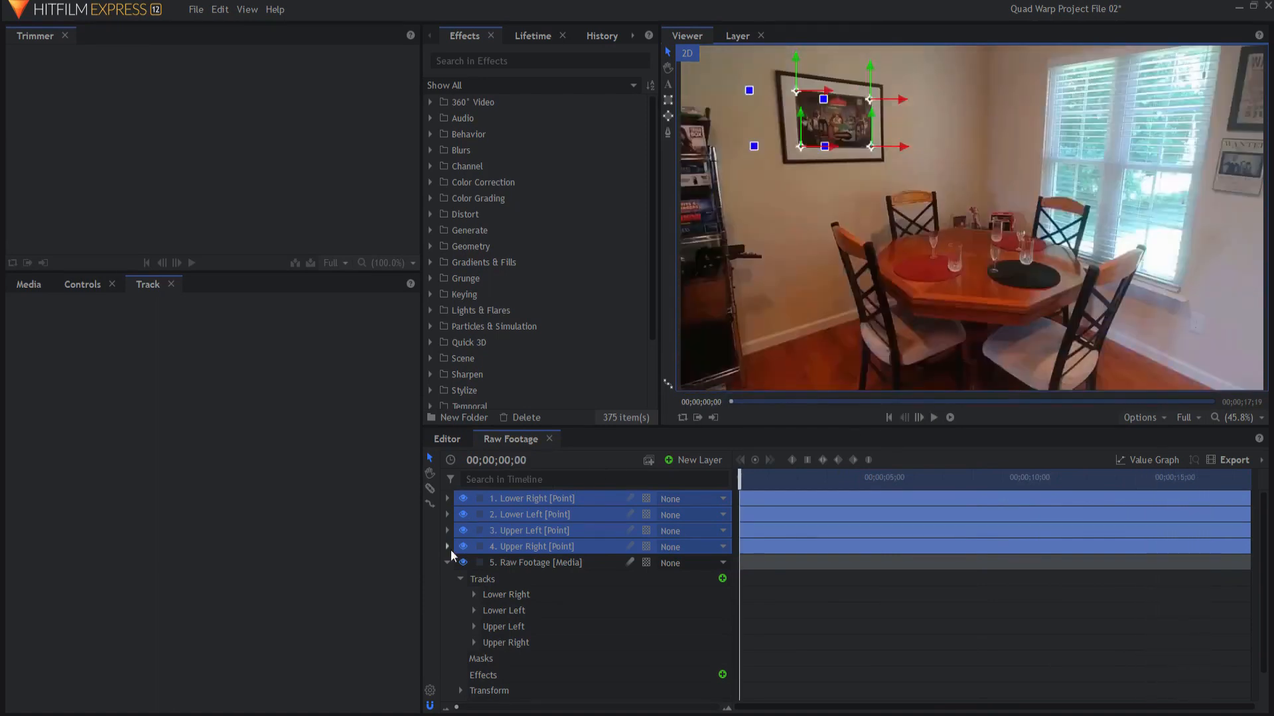
click(28, 284)
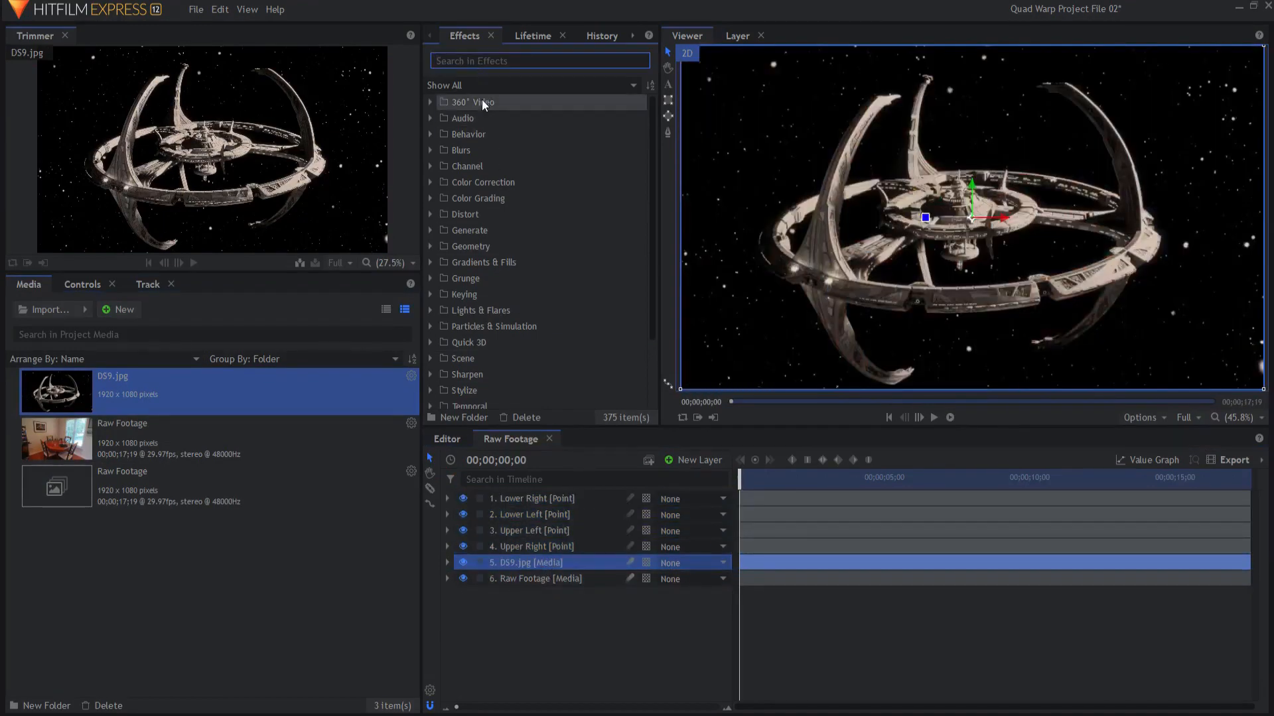
Step: Apply the Quad Warp effect to the DS9 picture layer and expand its Top Left corner settings
text(quad)
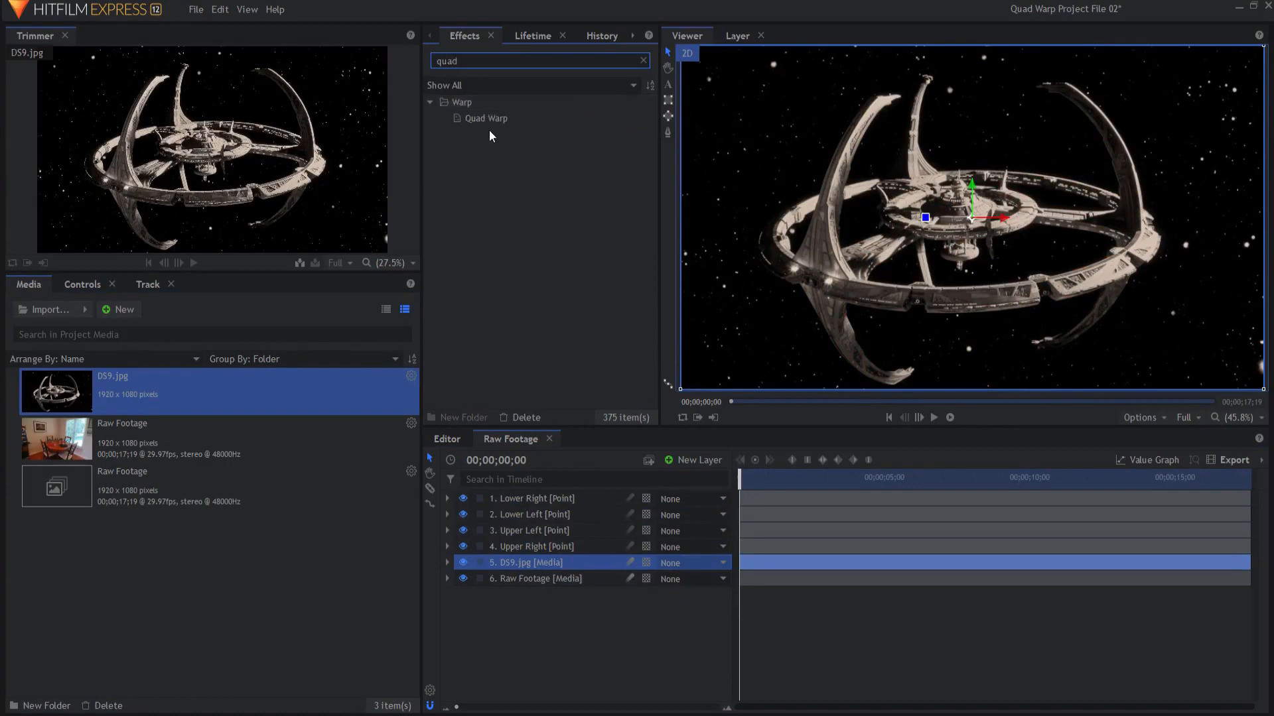
click(486, 118)
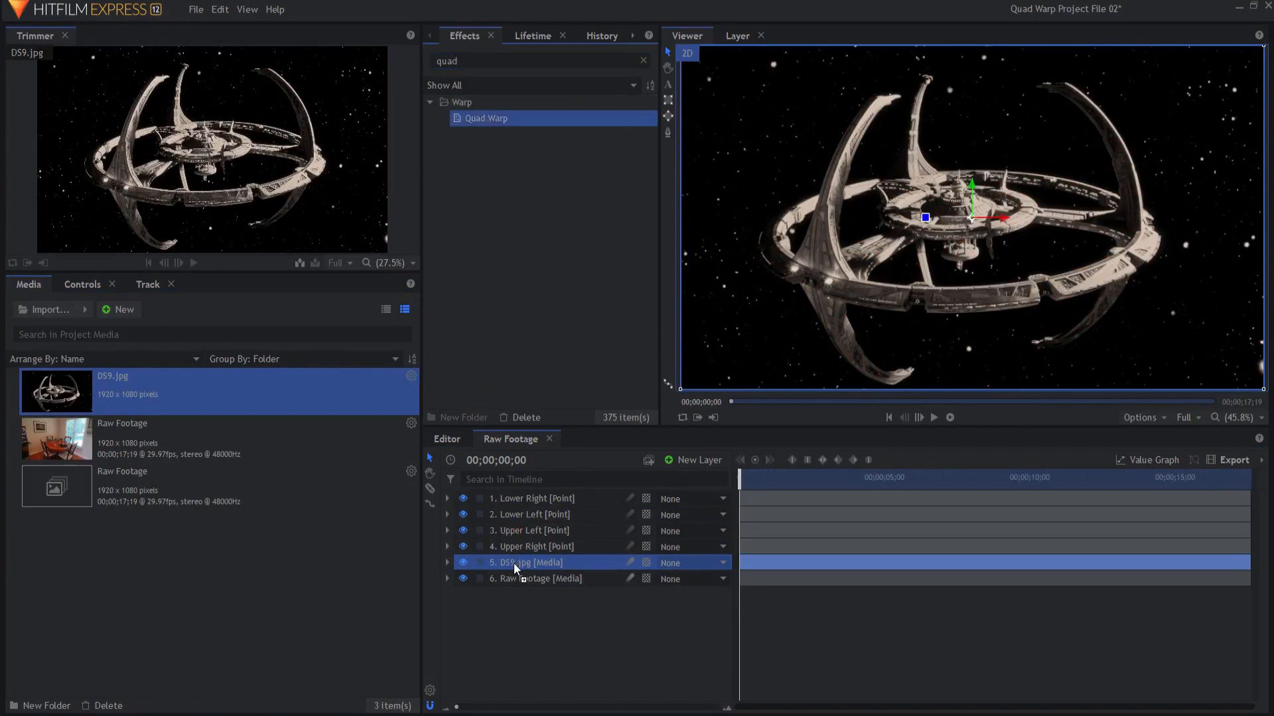
click(447, 563)
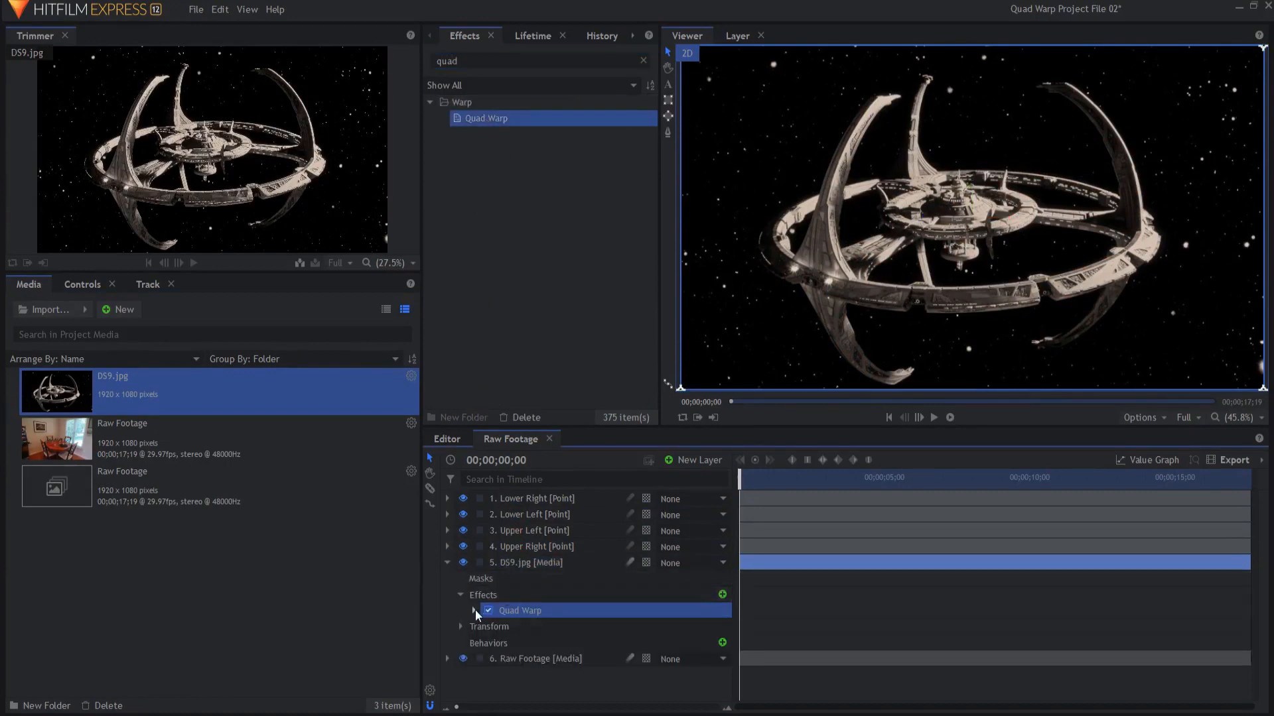
click(475, 610)
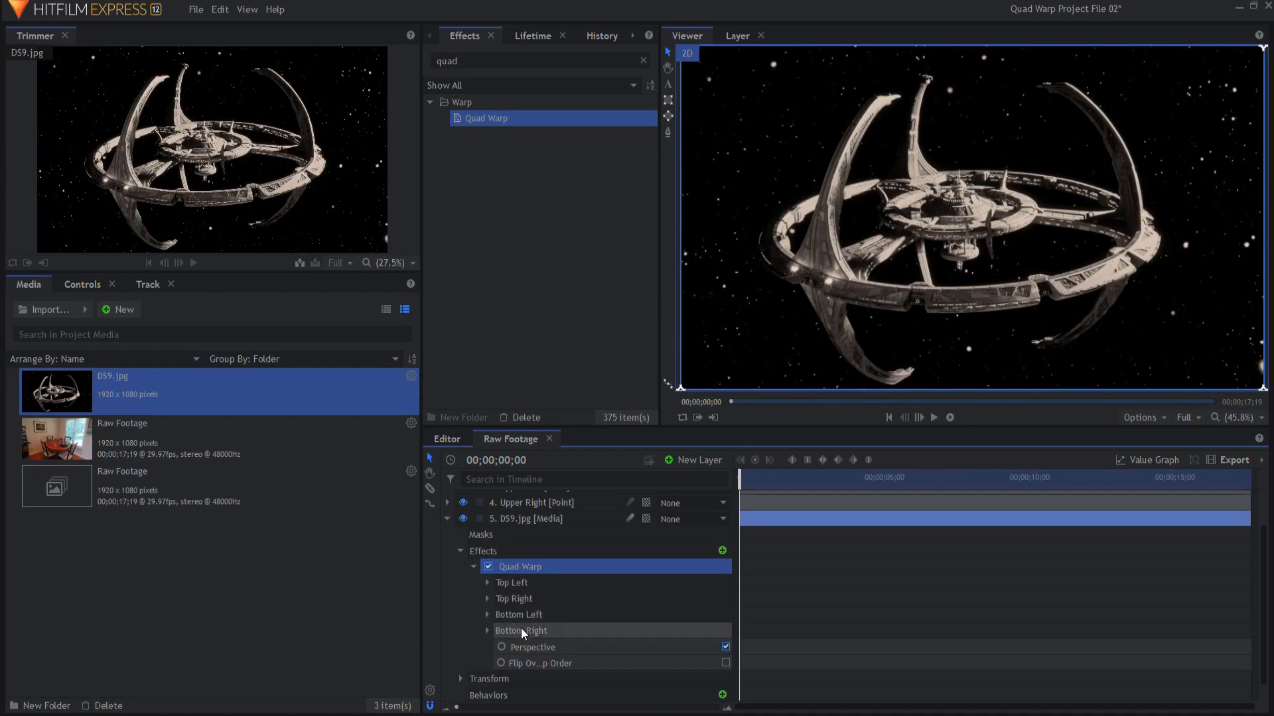
click(487, 582)
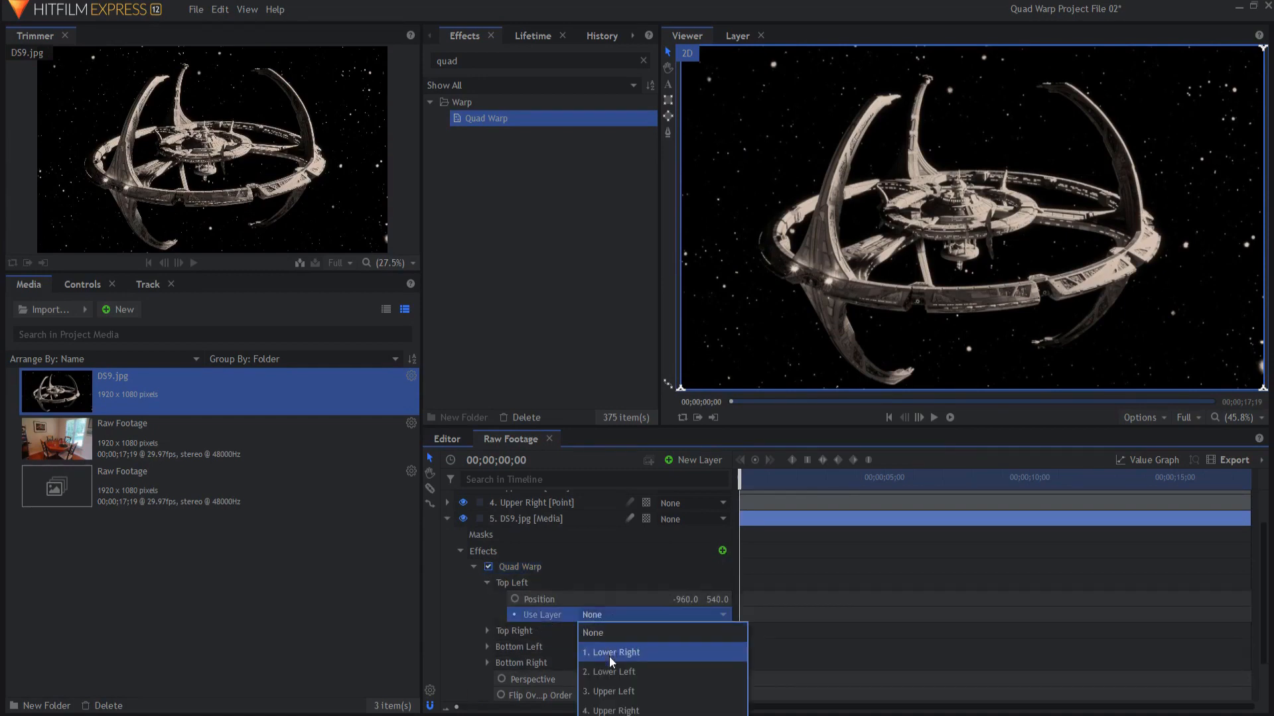
mouse_move(610, 691)
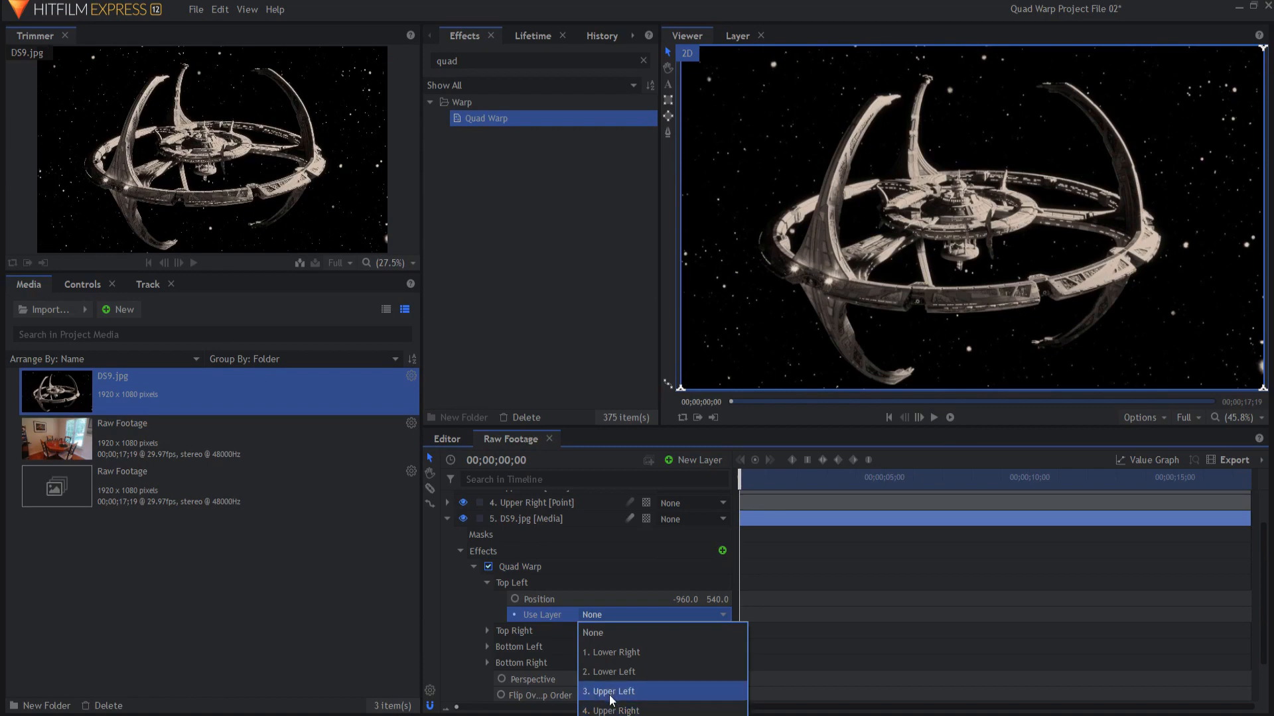
Step: Link Top Left to Upper Left, Top Right to Upper Right and Bottom Right to Lower Right points
click(609, 692)
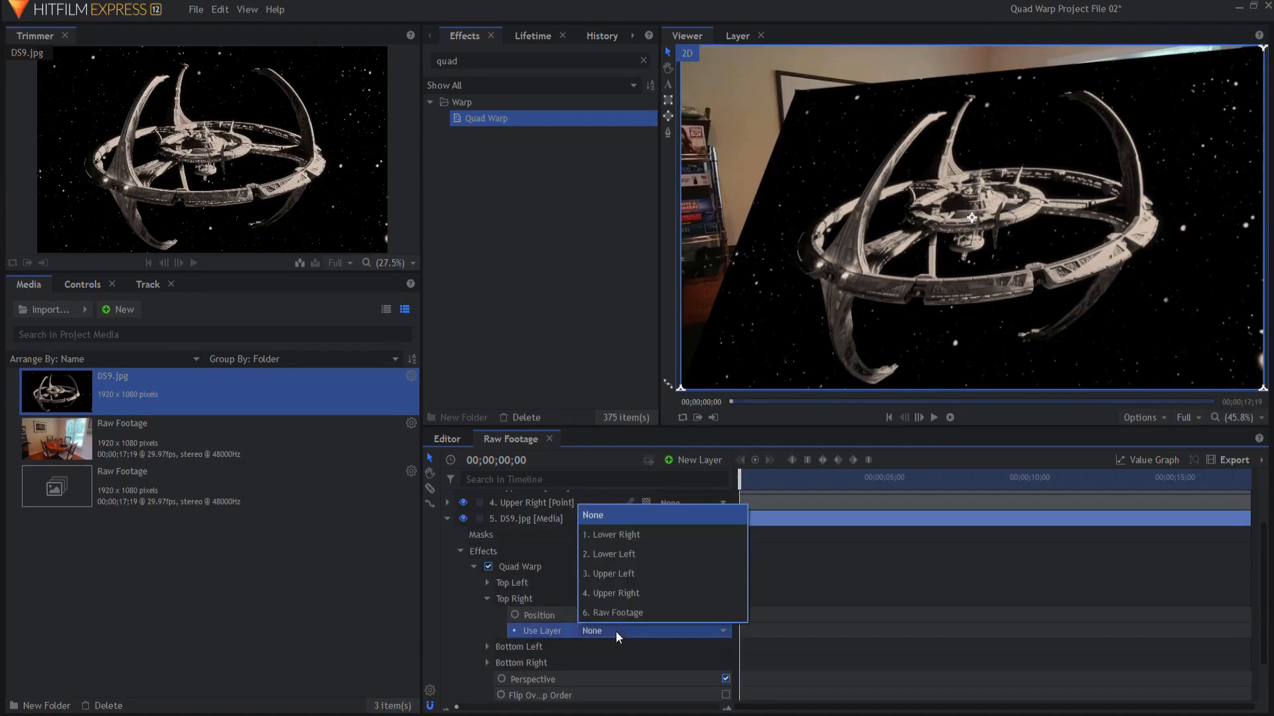
click(616, 593)
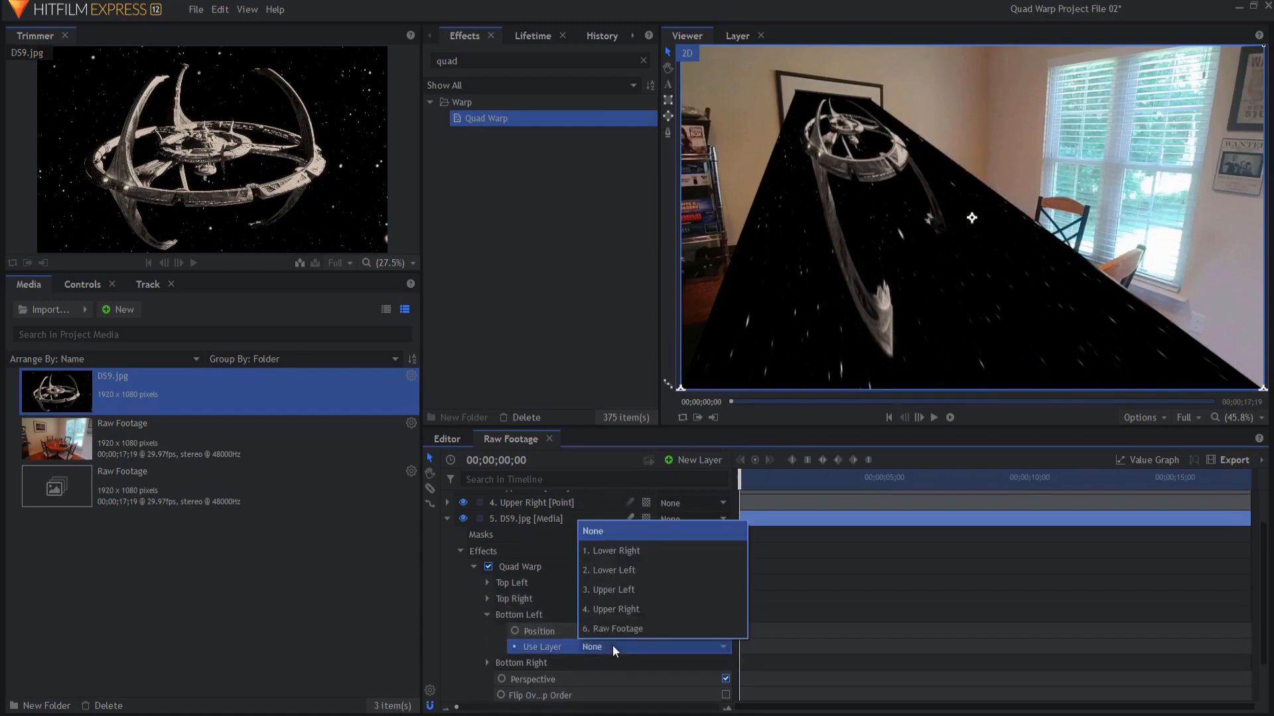
mouse_move(624, 571)
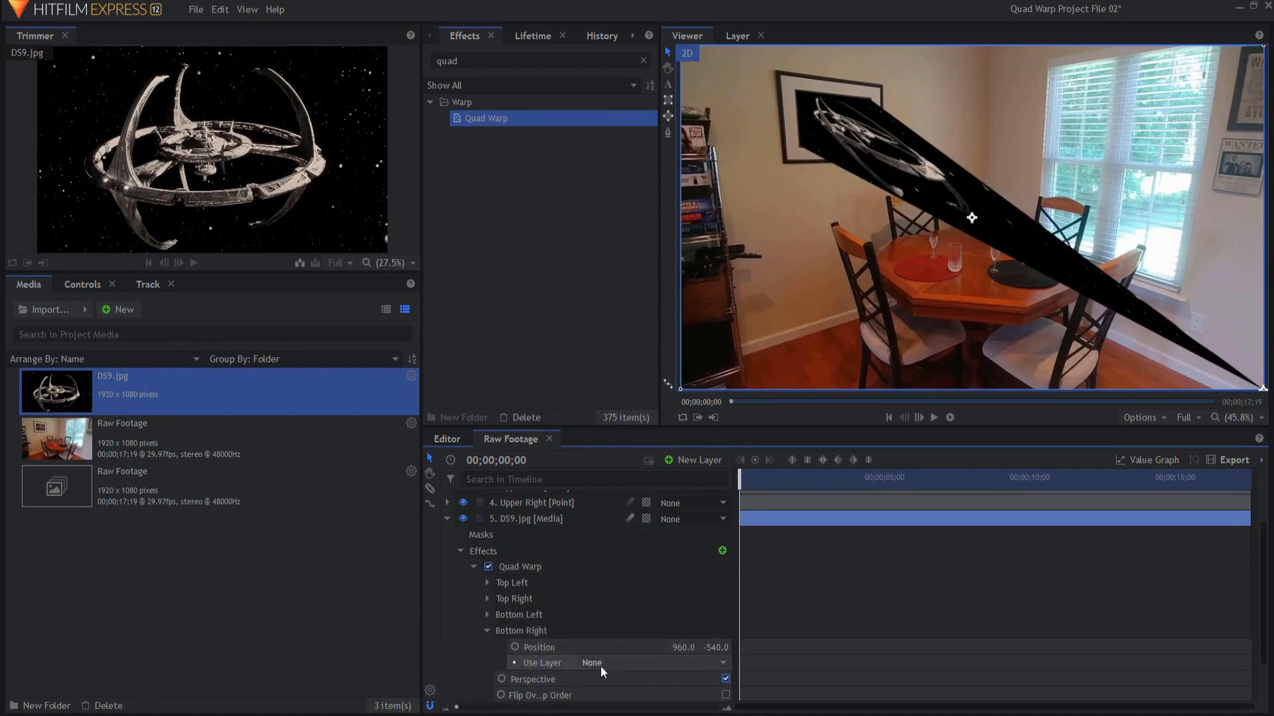
click(617, 662)
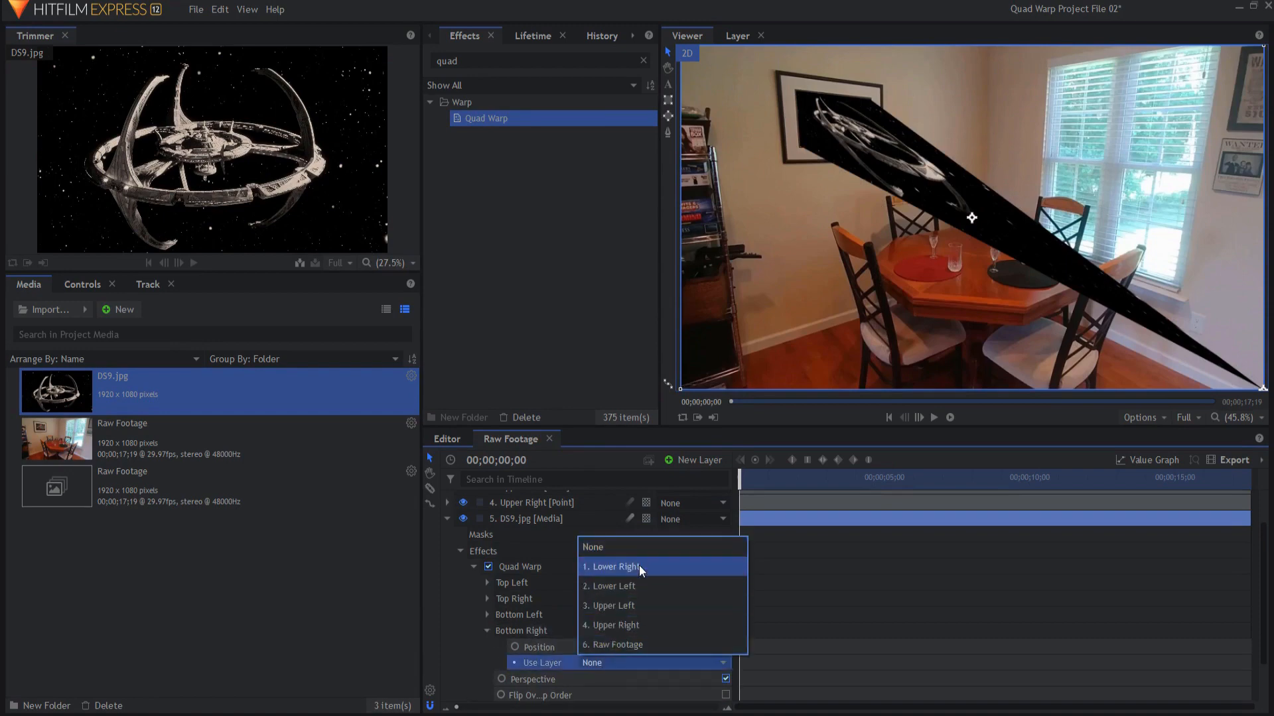
click(616, 567)
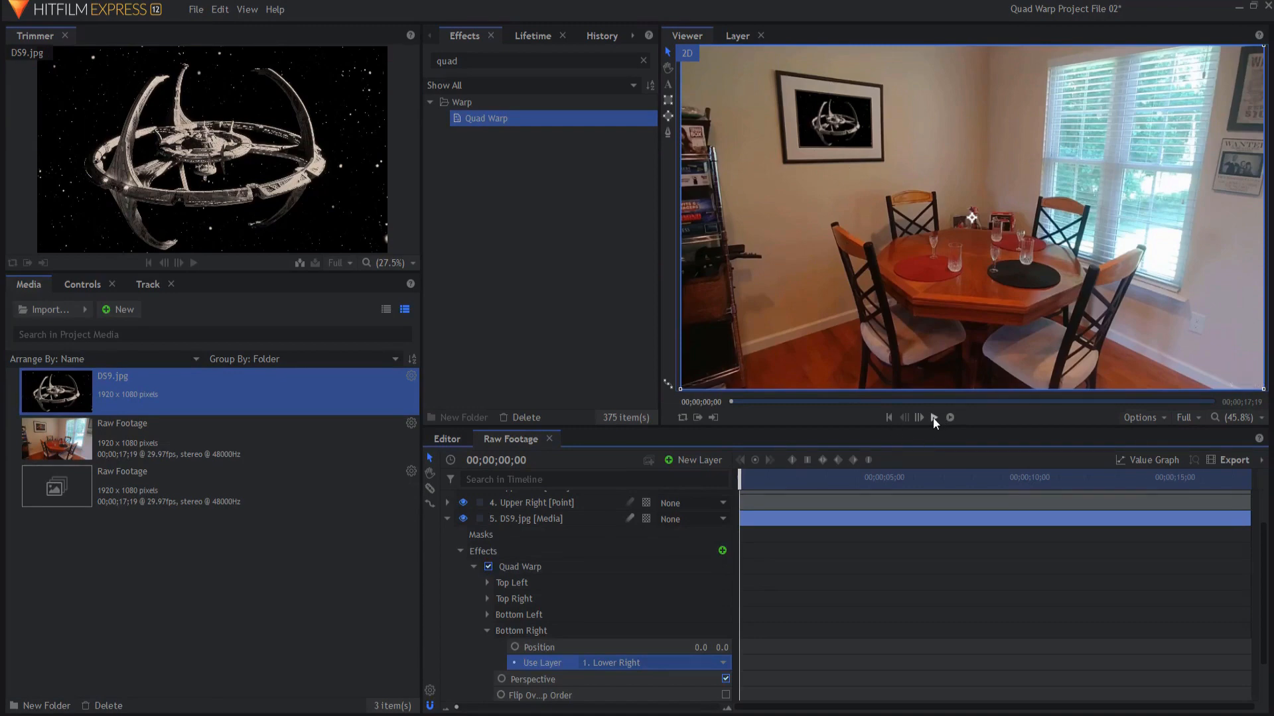
Step: Play the composite to confirm the DS9 image stays pinned inside the painting frame
click(933, 416)
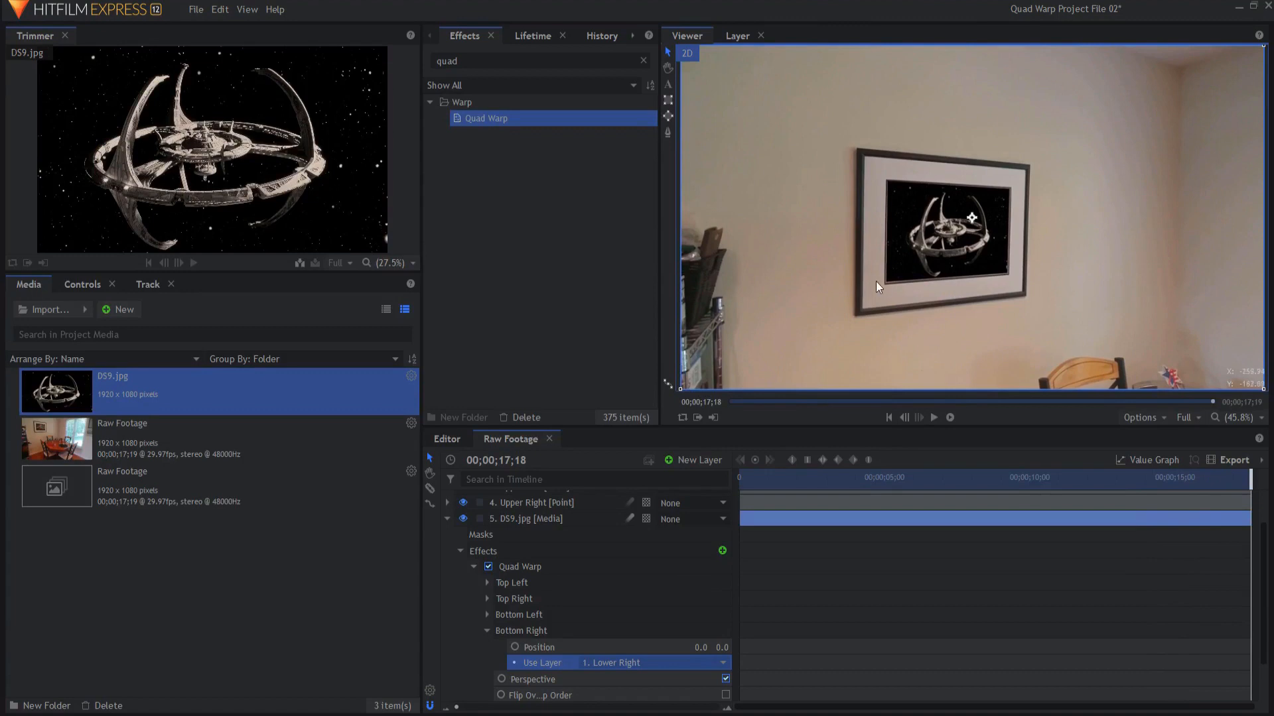
mouse_move(860, 281)
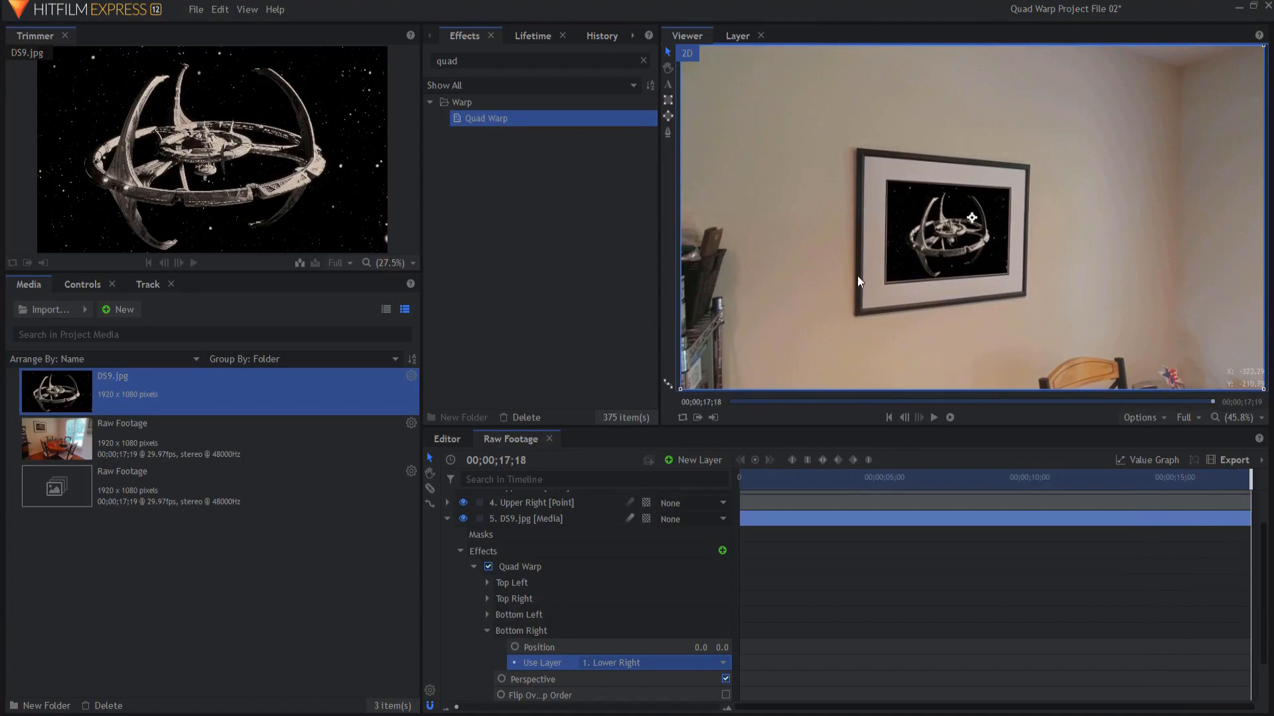
mouse_move(883, 415)
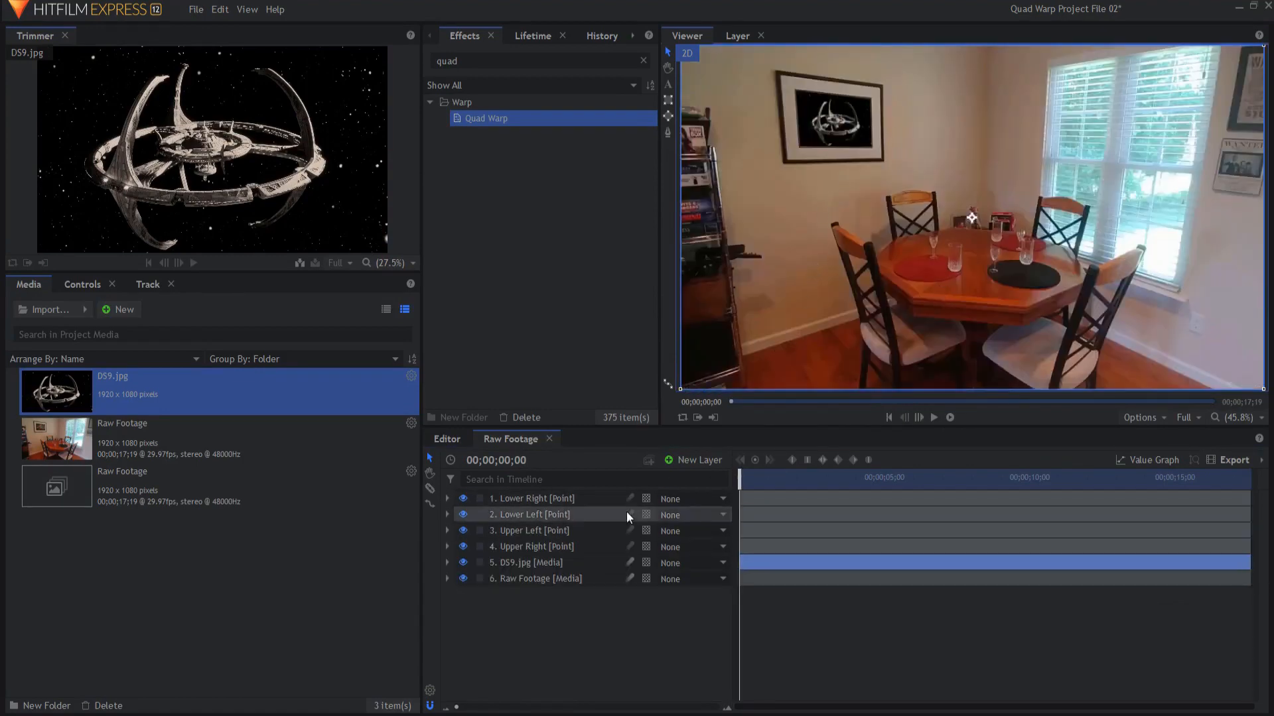
Step: Duplicate the Raw Footage layer and rename the copy 'Reflection'
click(535, 578)
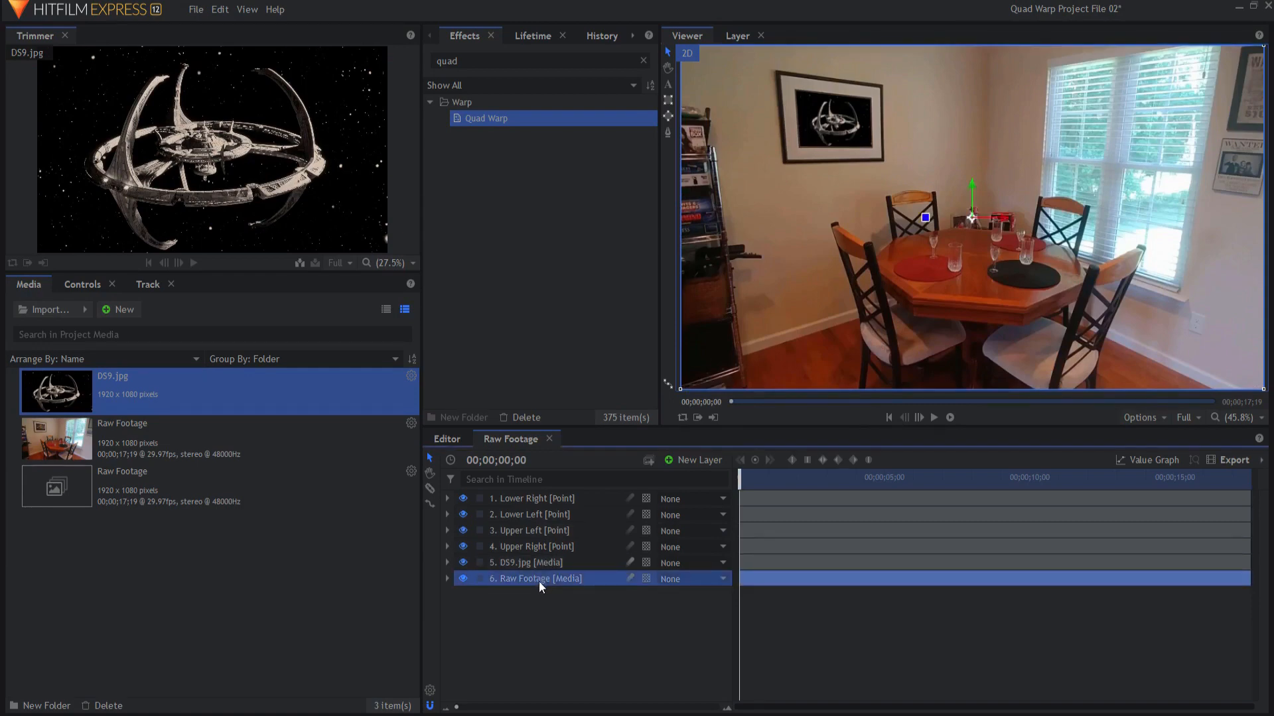
mouse_move(1129, 87)
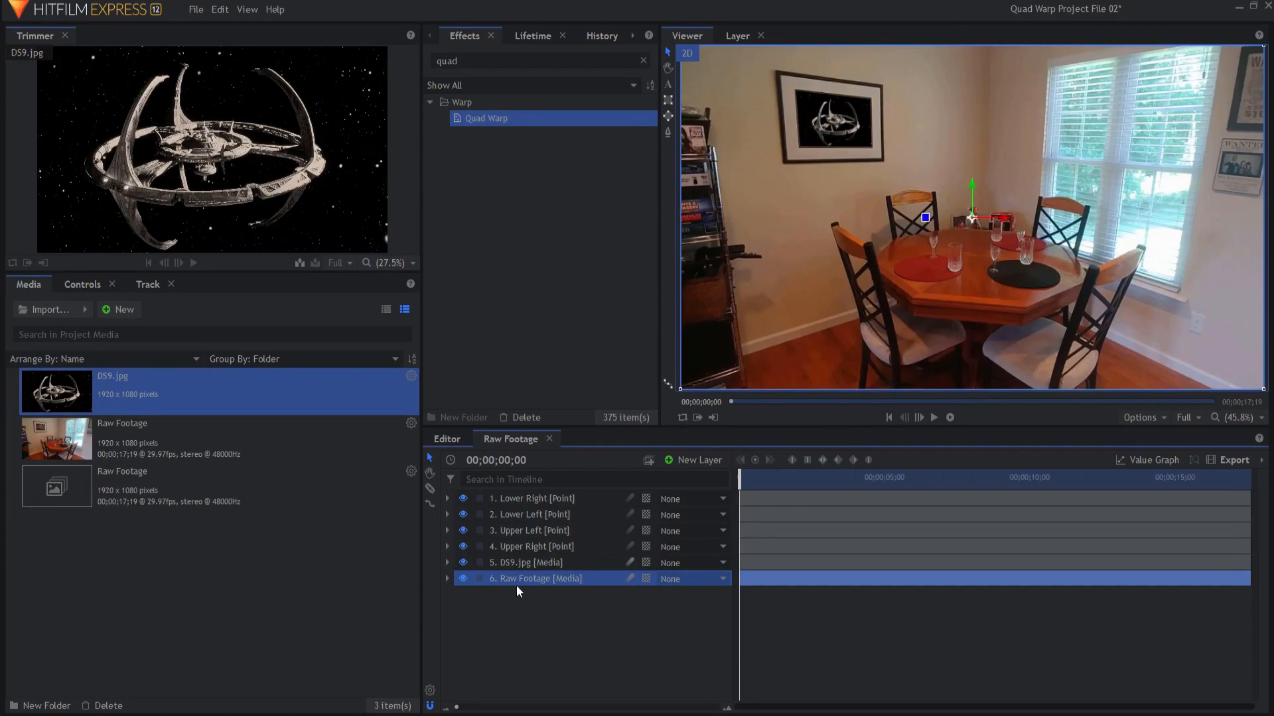
right_click(536, 579)
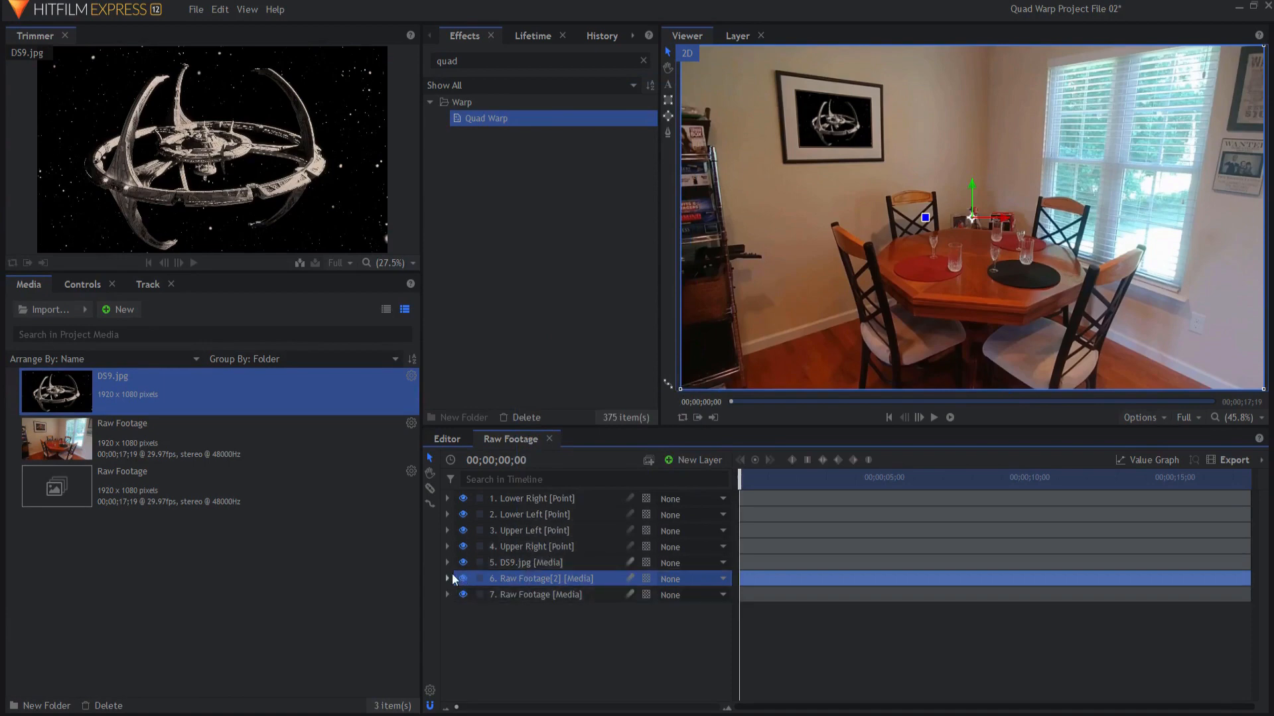
double_click(528, 579)
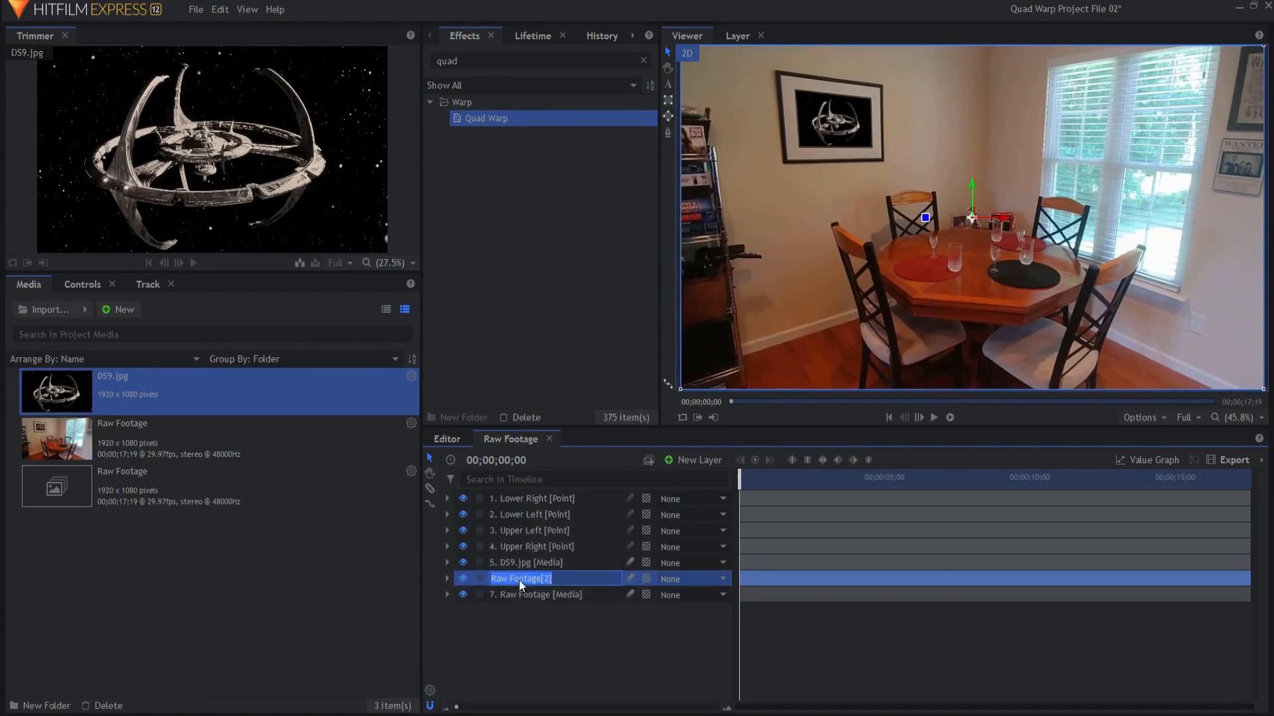
text(Refl)
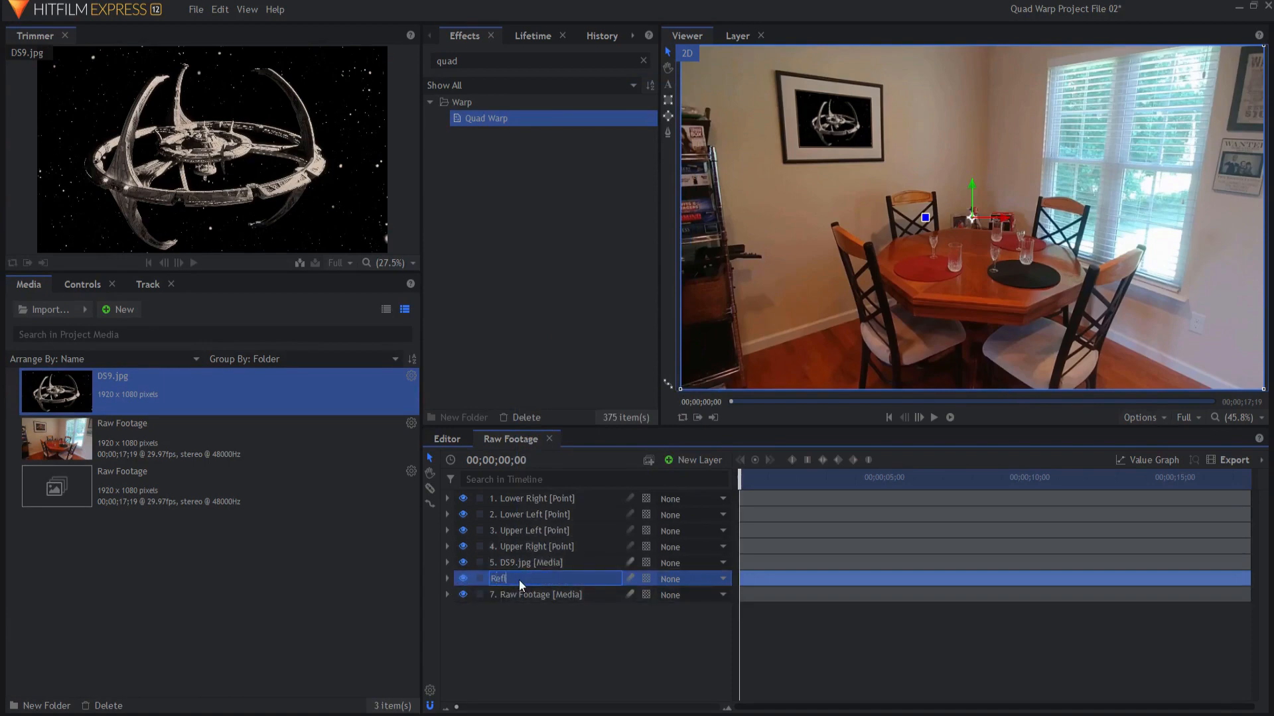
text(Reflection [Media)
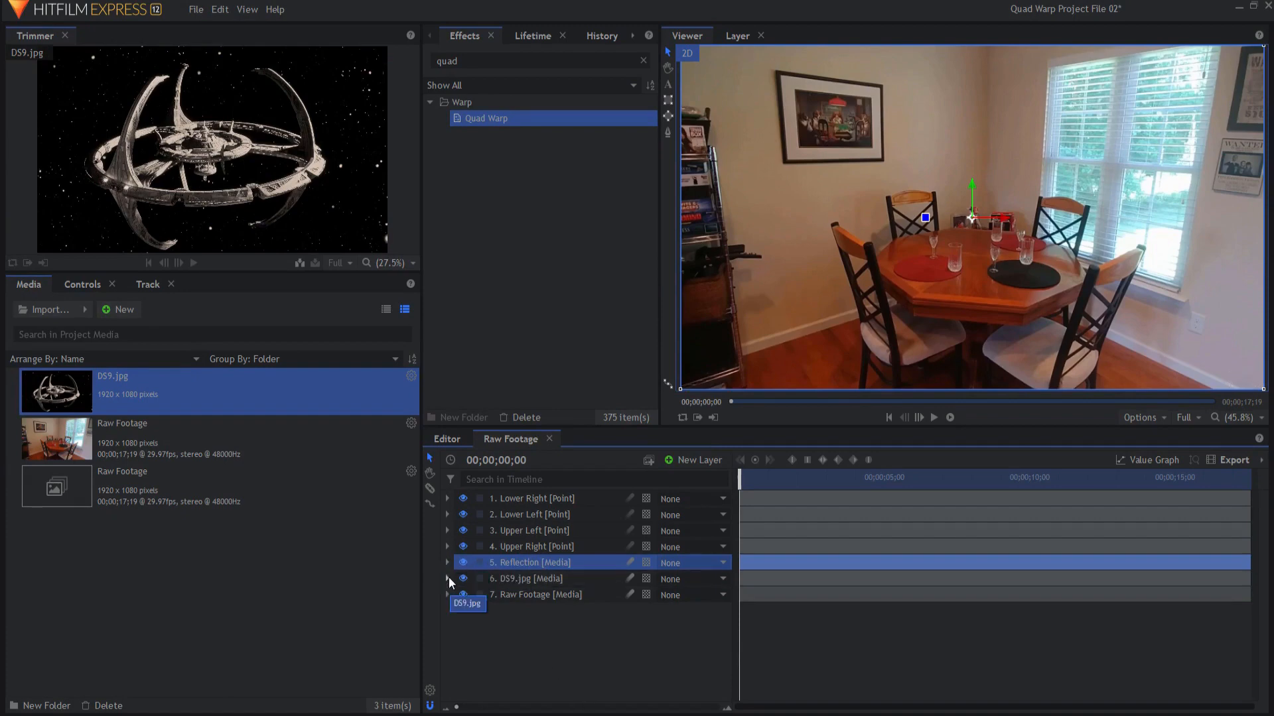
Step: Copy the Quad Warp effect from DS9.jpg and paste it onto the Reflection layer
right_click(520, 578)
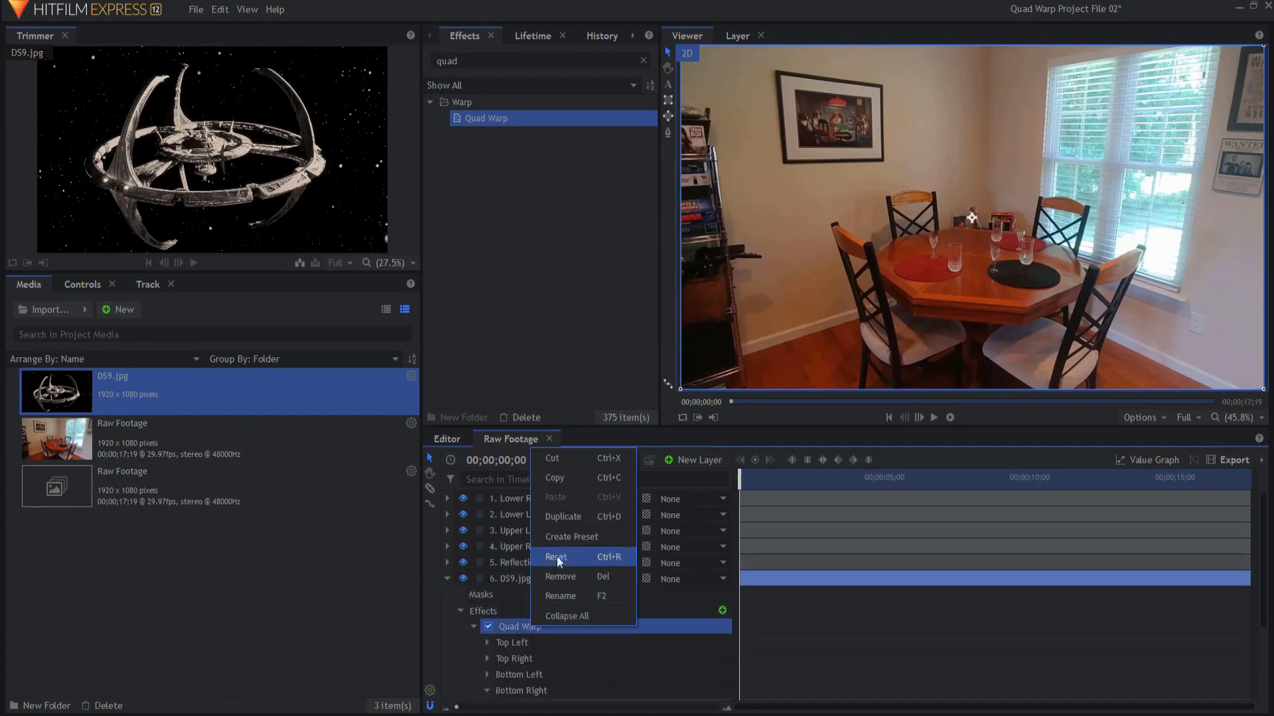
click(556, 557)
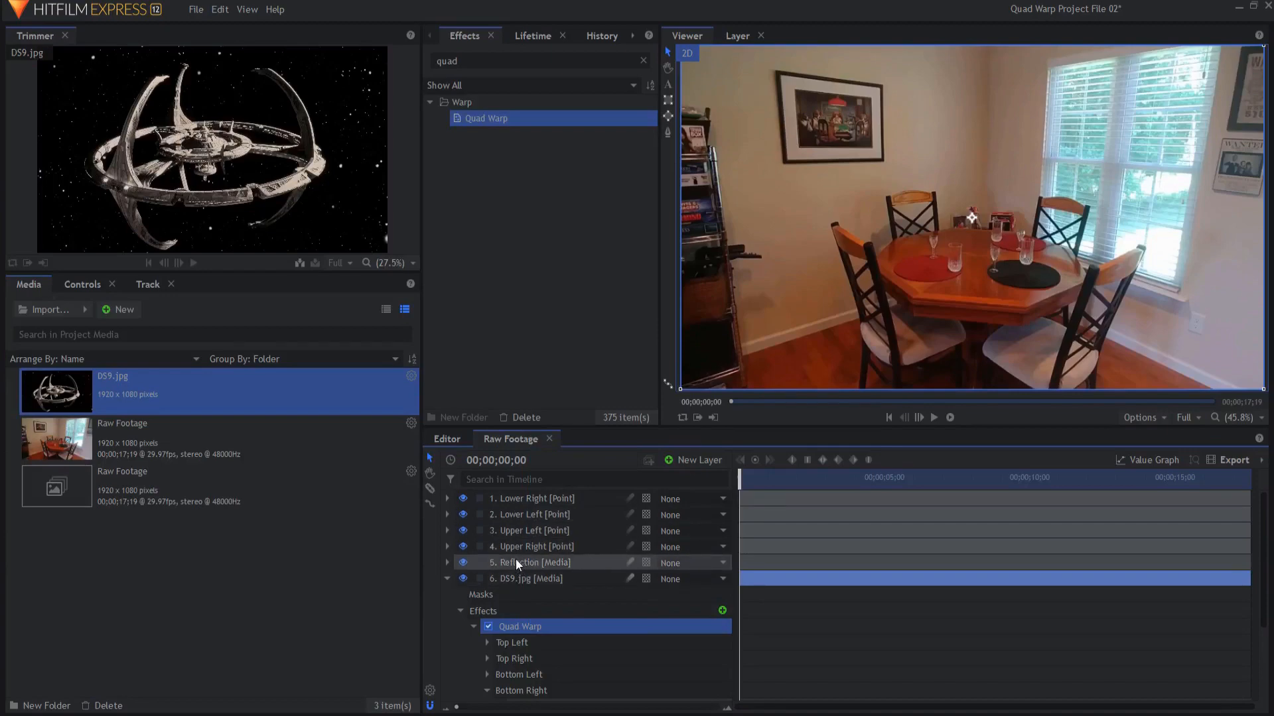
right_click(532, 563)
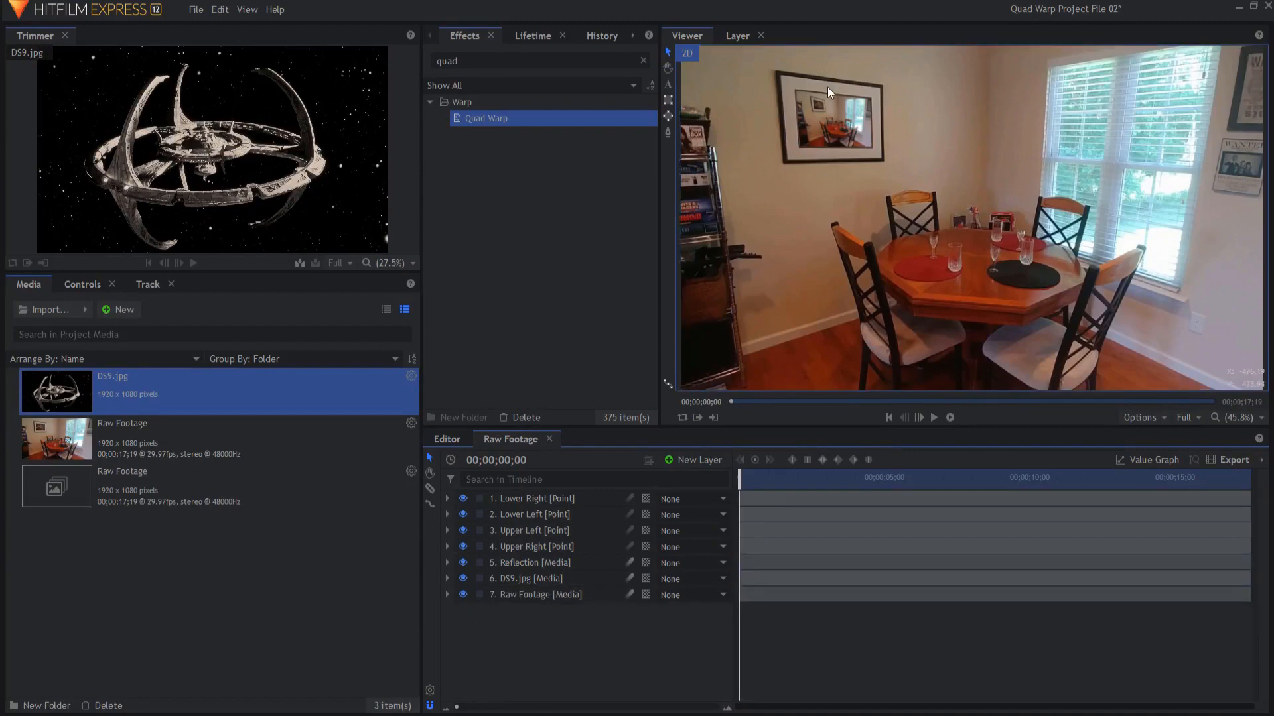
Step: Scrub through the clip to check the warp holds, then expand Reflection's properties
drag(739, 479, 811, 479)
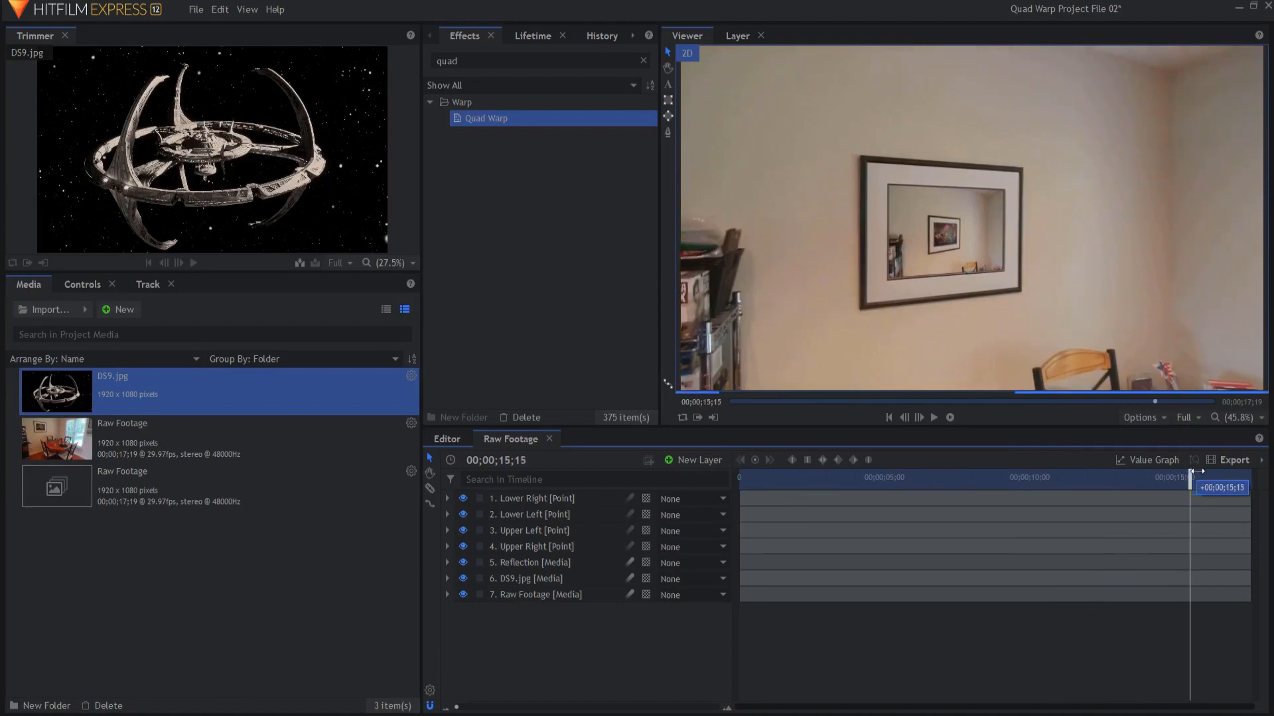
drag(1194, 483, 983, 483)
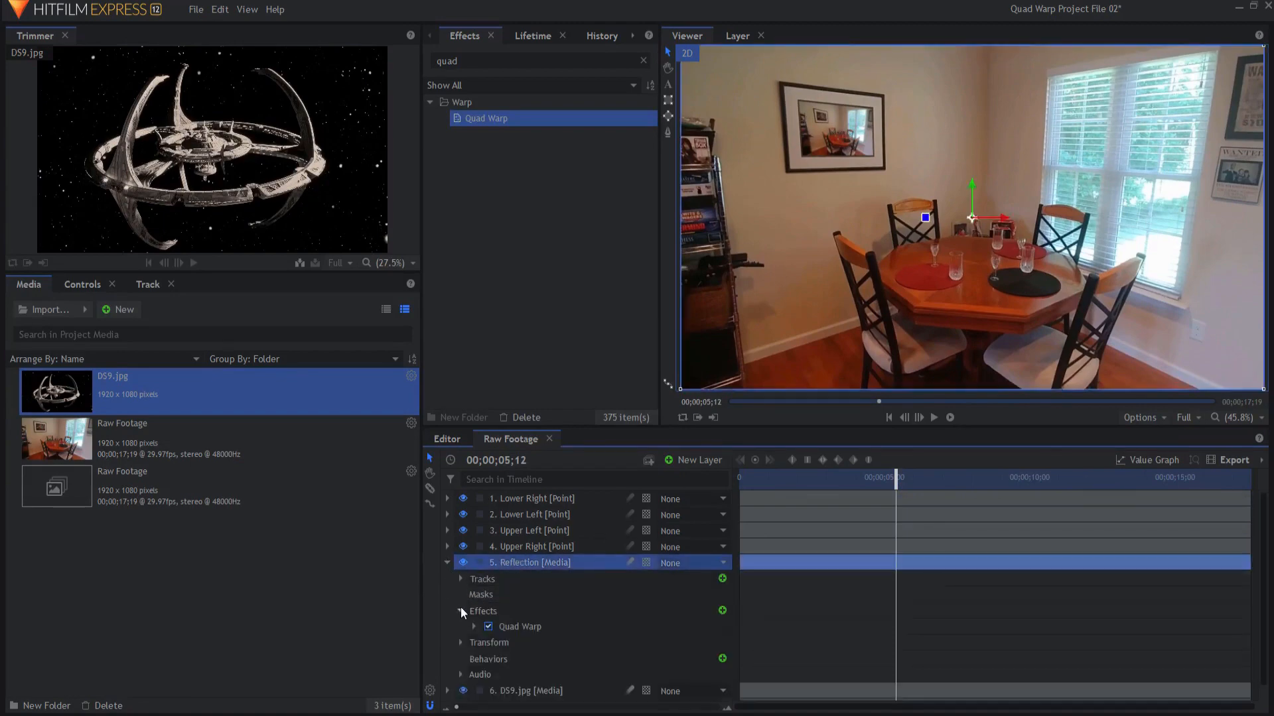
click(460, 627)
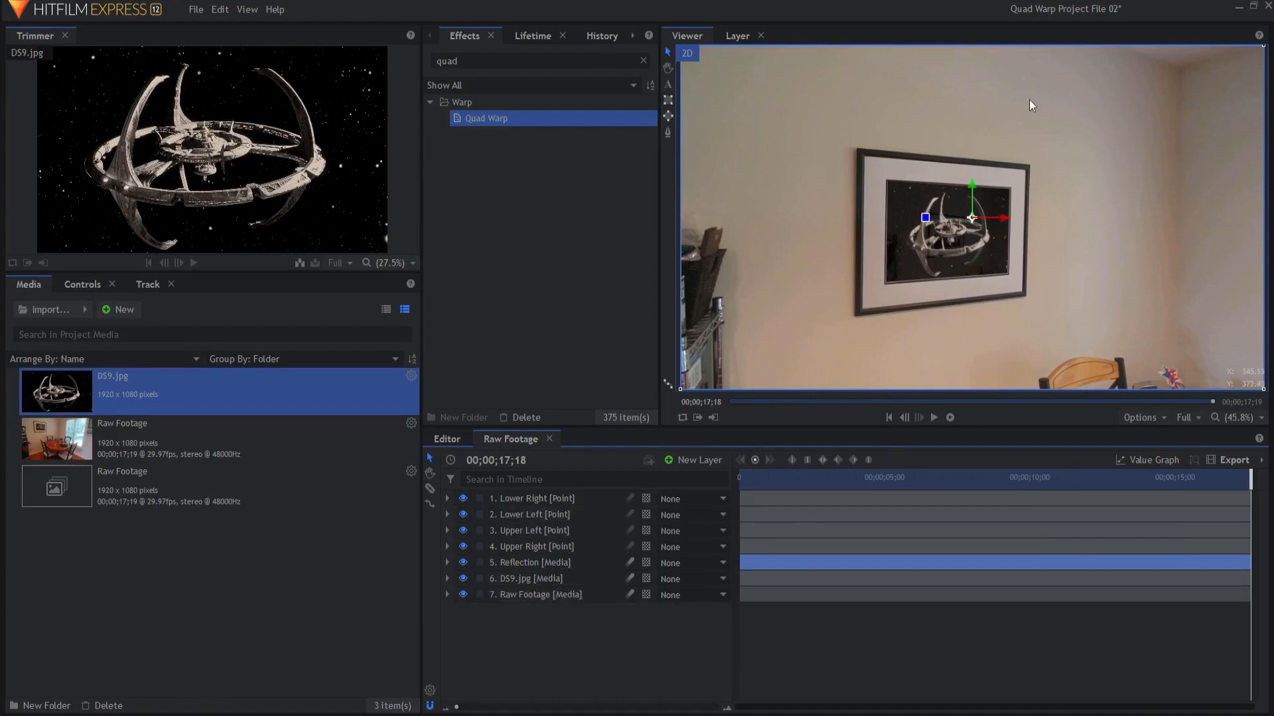
mouse_move(882, 303)
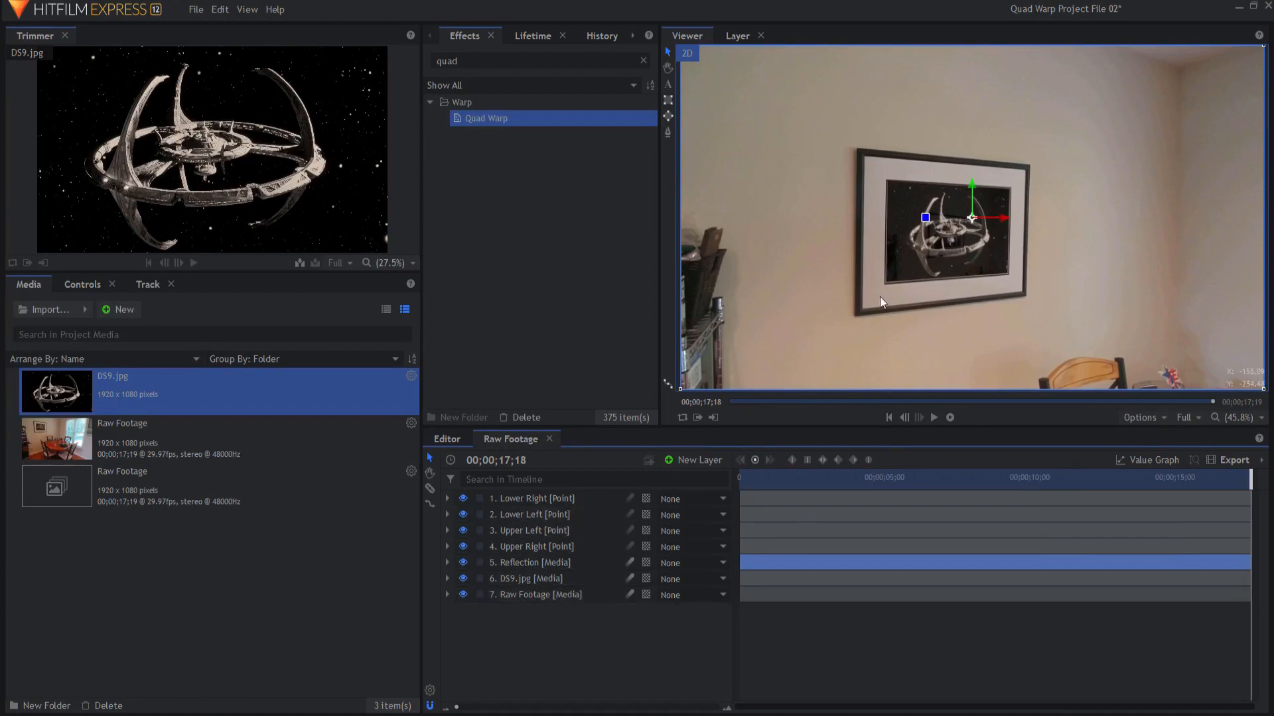
mouse_move(882, 235)
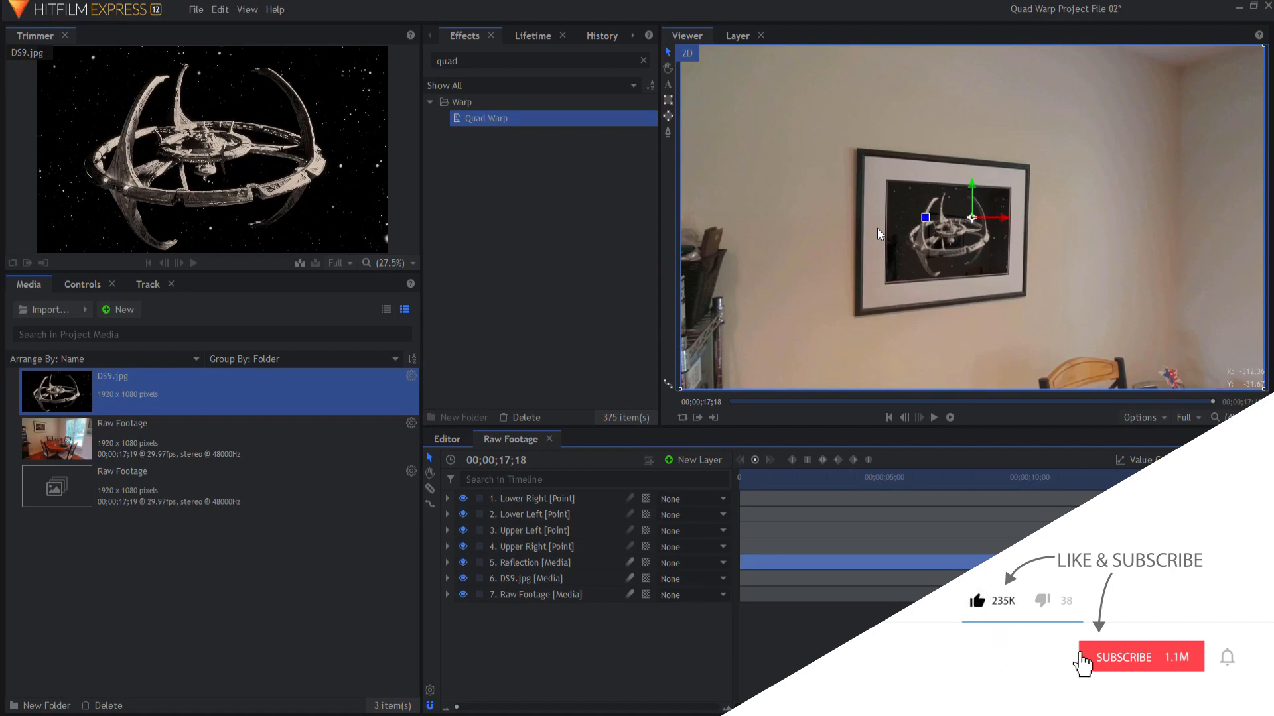
click(1137, 656)
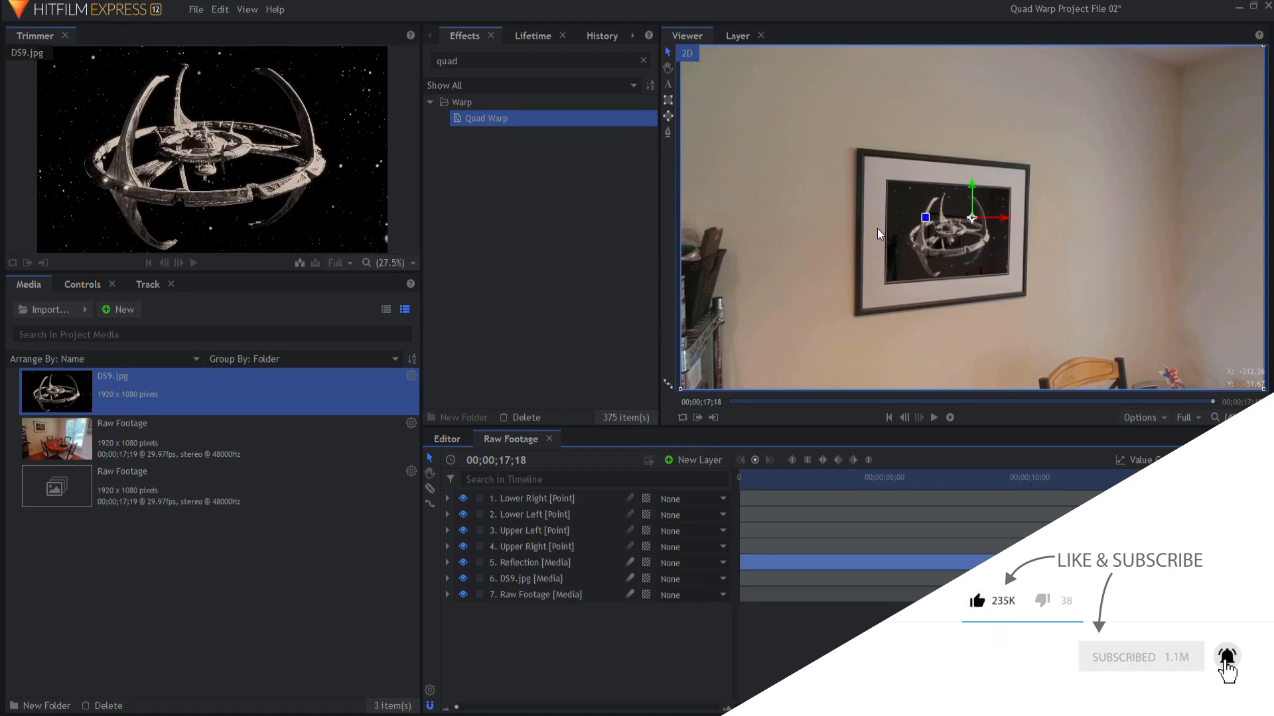